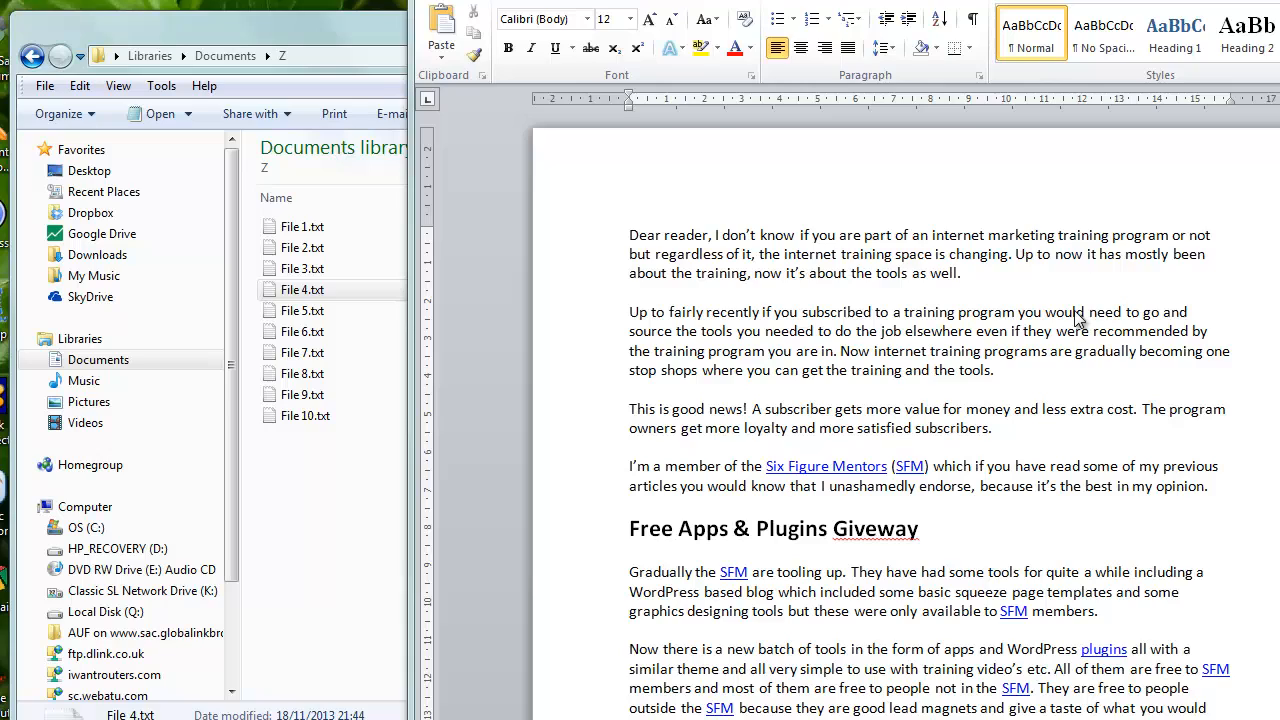
{"action": "mouse_move", "coordinate": [1046, 305]}
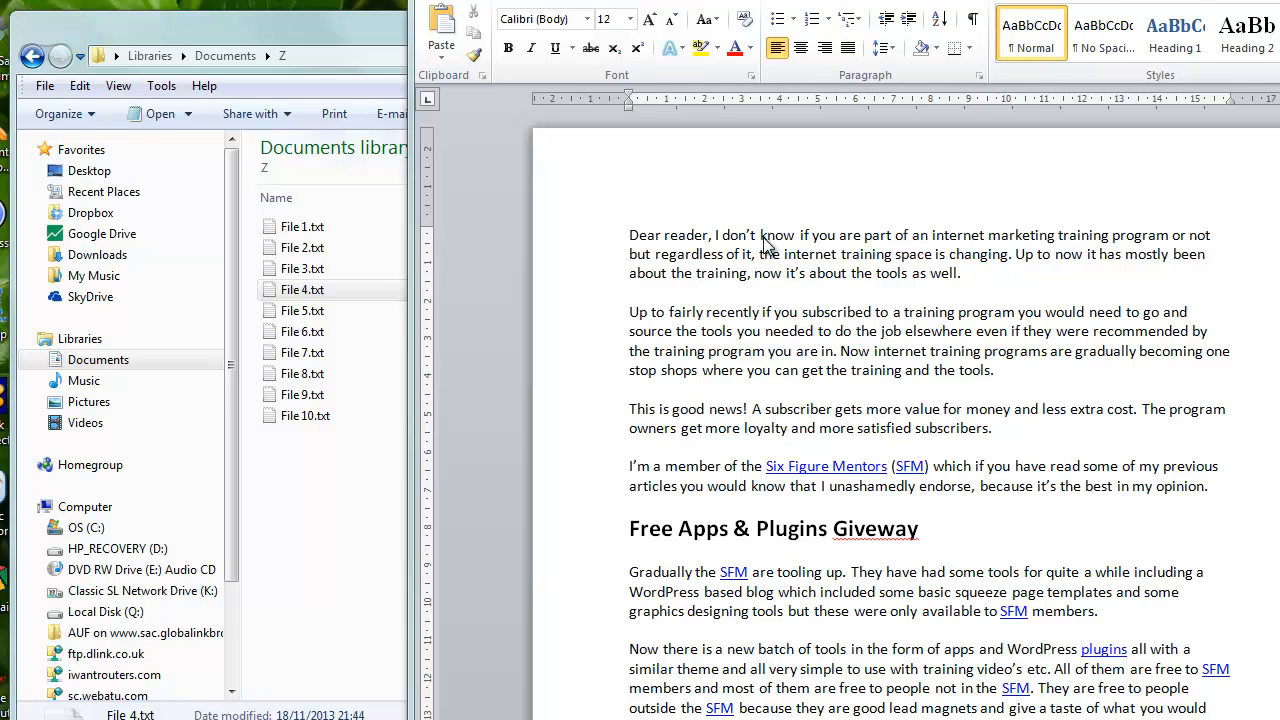
{"action": "mouse_move", "coordinate": [675, 255]}
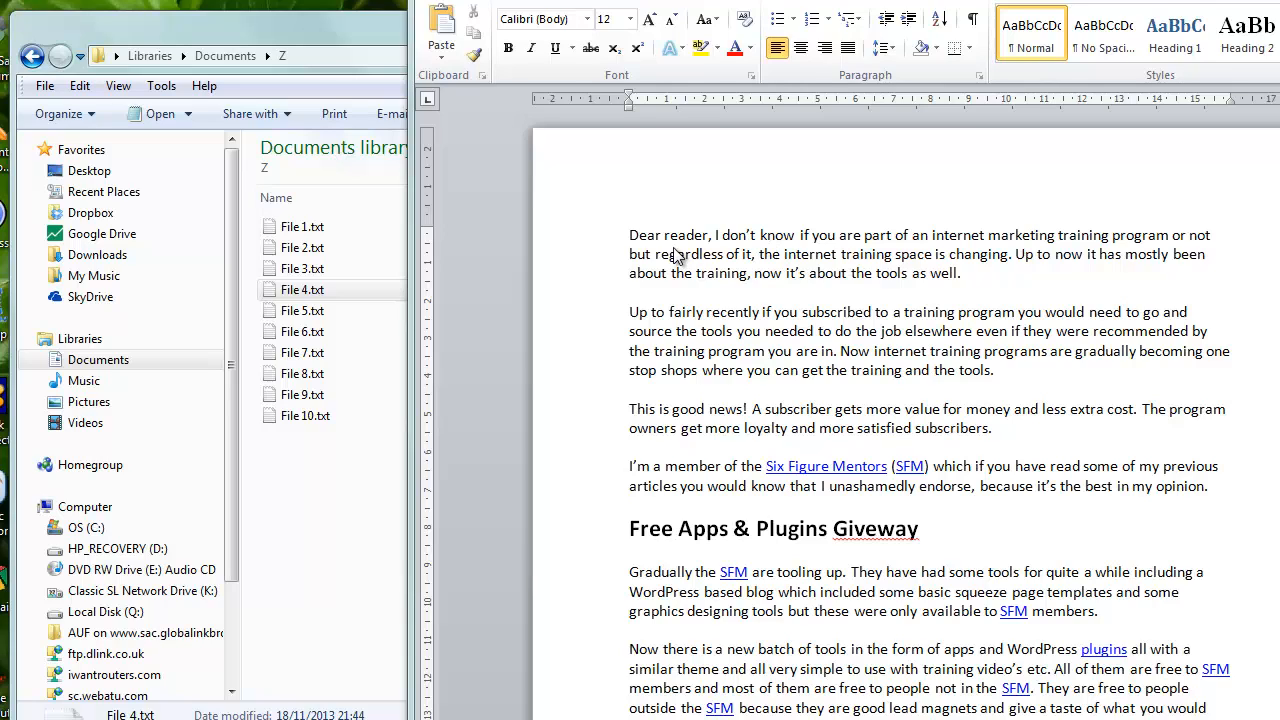
{"action": "mouse_move", "coordinate": [867, 217]}
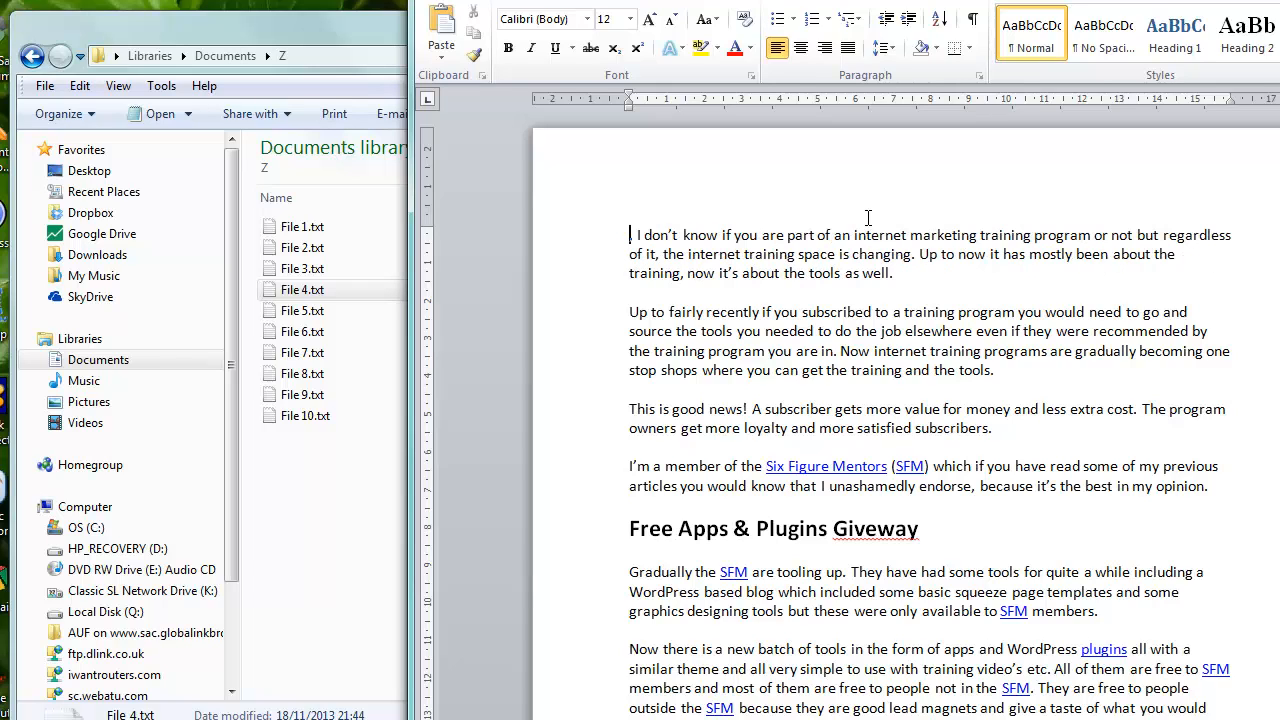
- Restore the greeting 'Dear reader,' at the start of the letter
{"action": "type", "text": ","}
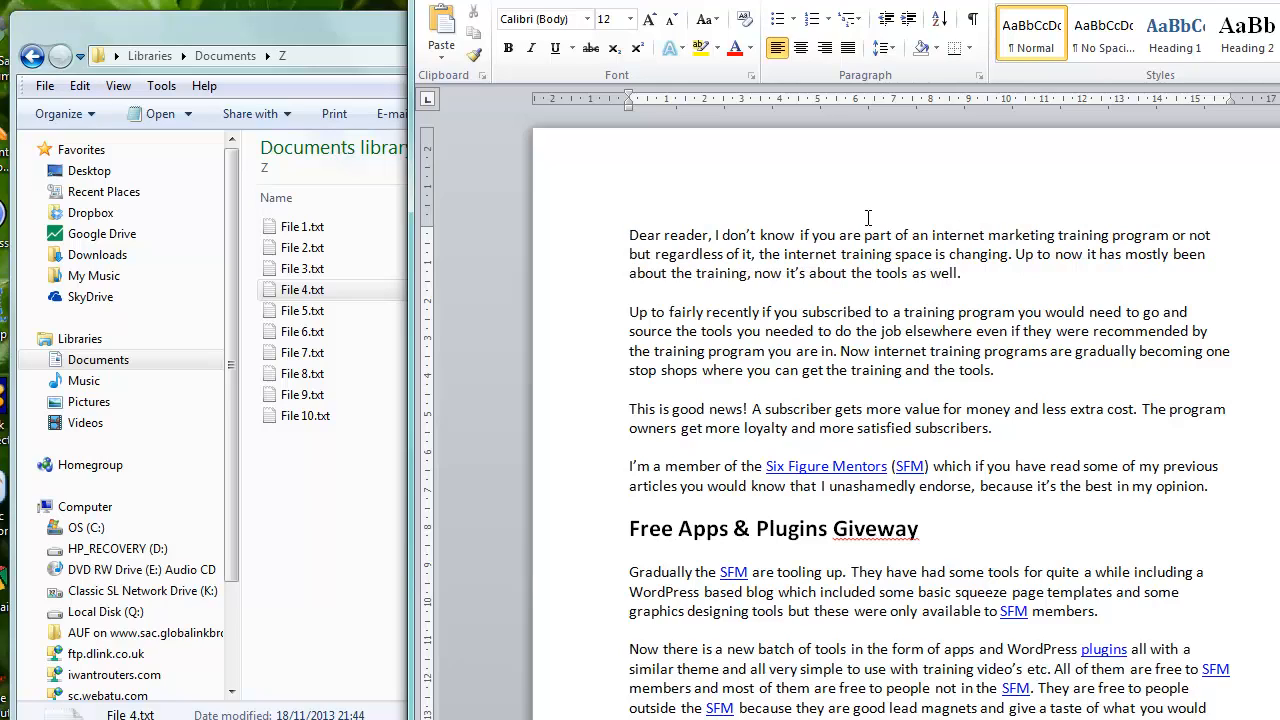
{"action": "left_click", "coordinate": [630, 234]}
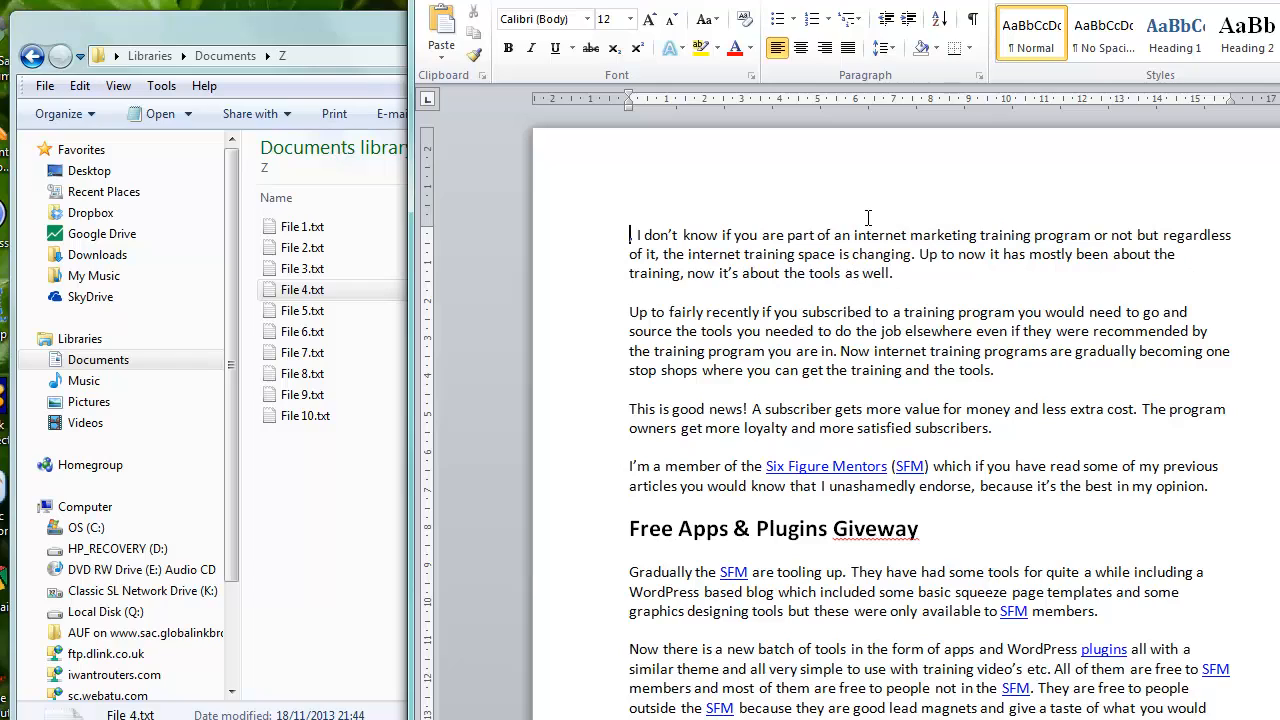
{"action": "type", "text": "Dear reader,"}
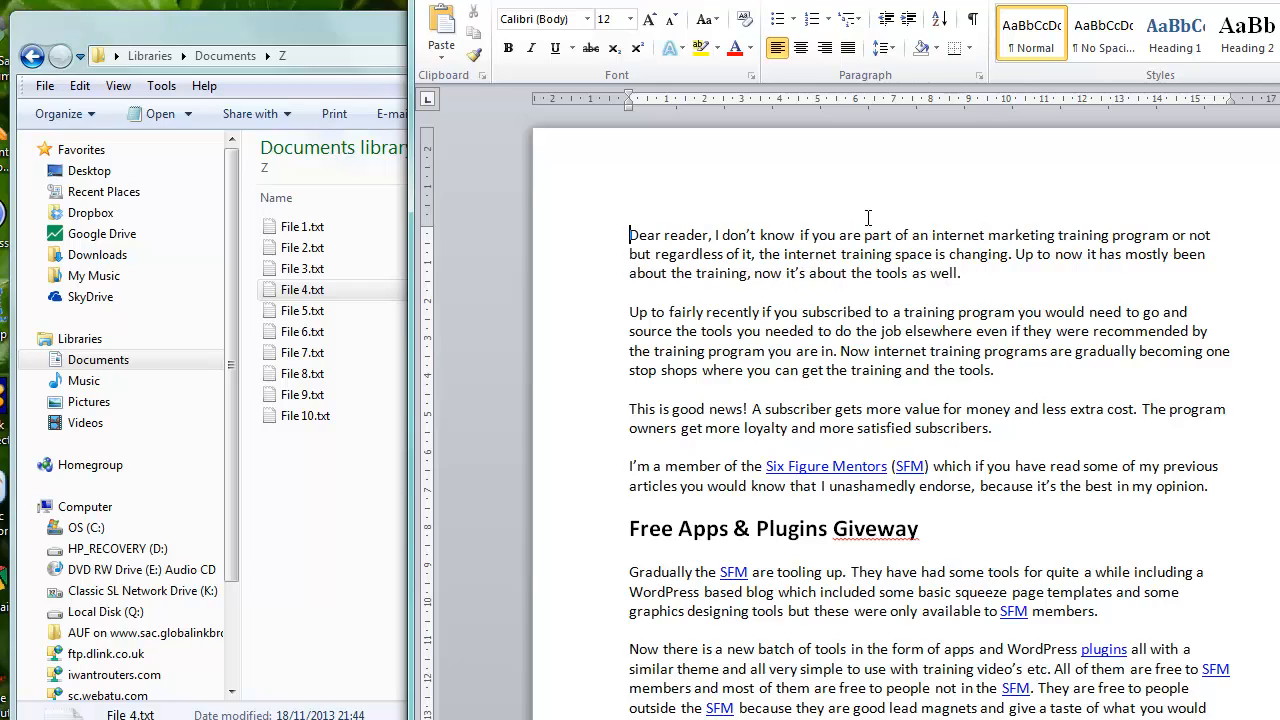
{"action": "mouse_move", "coordinate": [878, 240]}
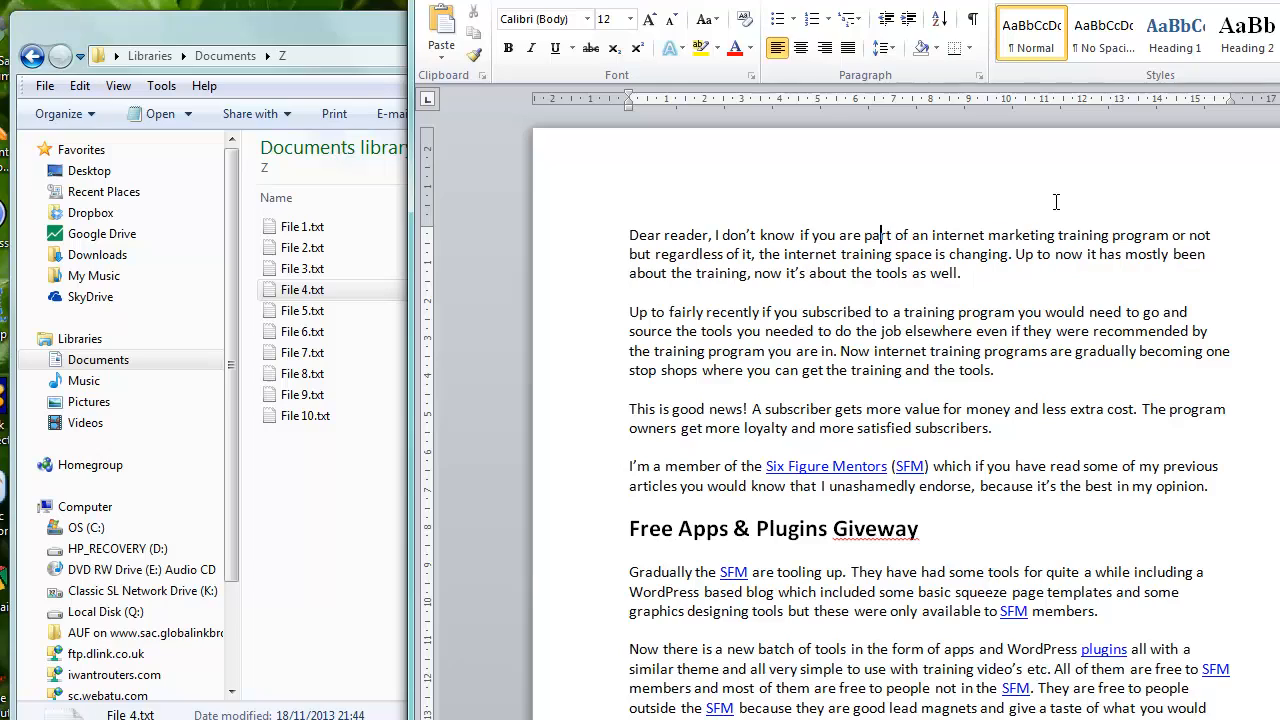
- Select 'part' in the opening sentence and replace it with 'something else'
{"action": "double_click", "coordinate": [876, 234]}
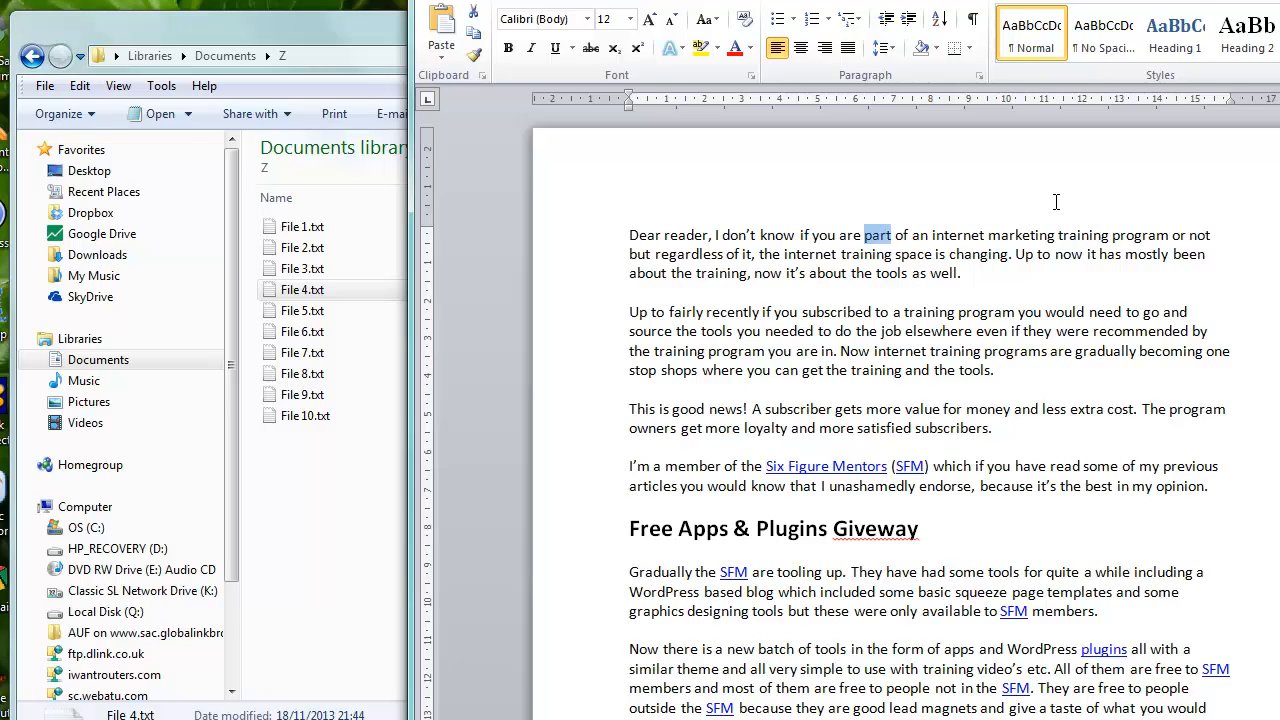
{"action": "type", "text": "somethin"}
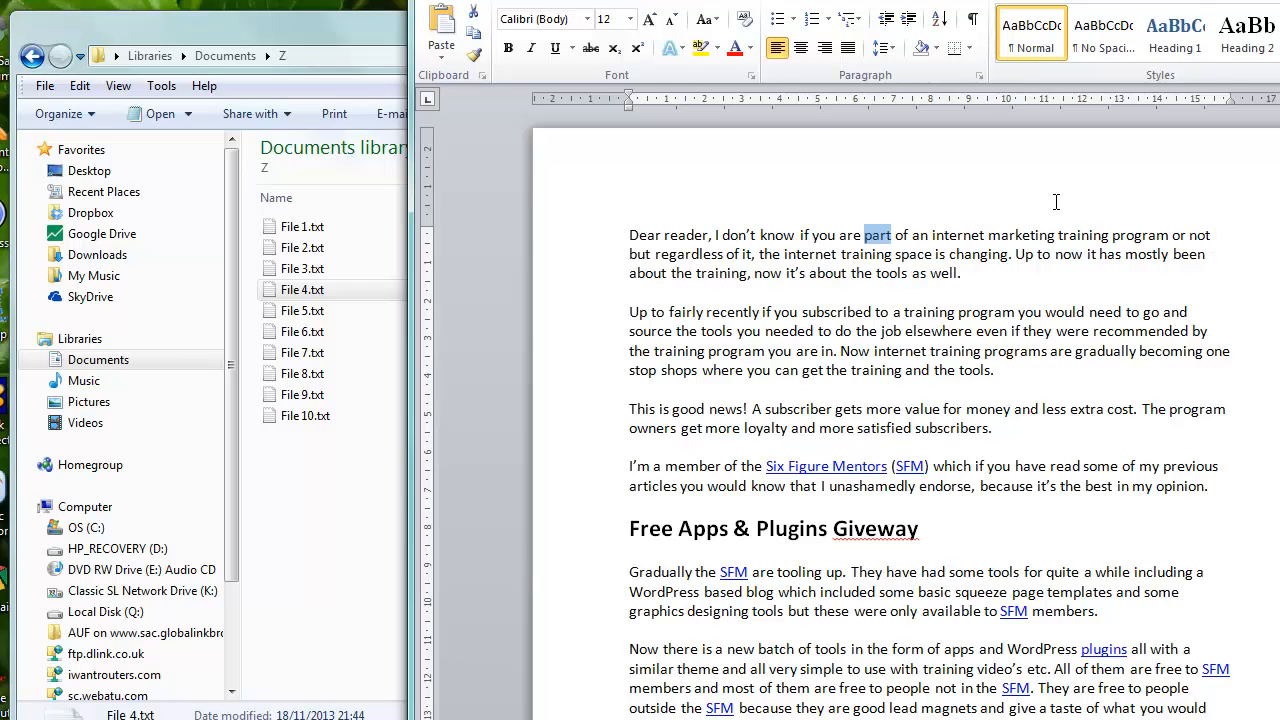
{"action": "type", "text": "something else"}
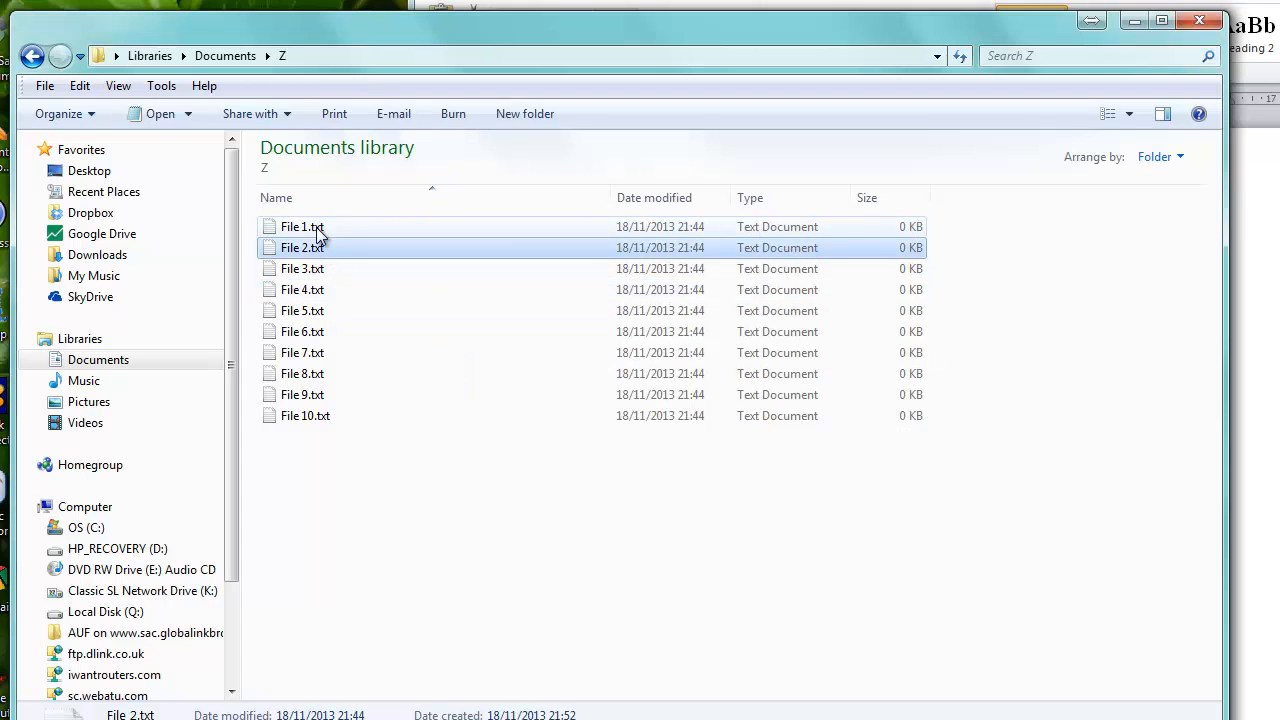
{"action": "mouse_move", "coordinate": [1172, 410]}
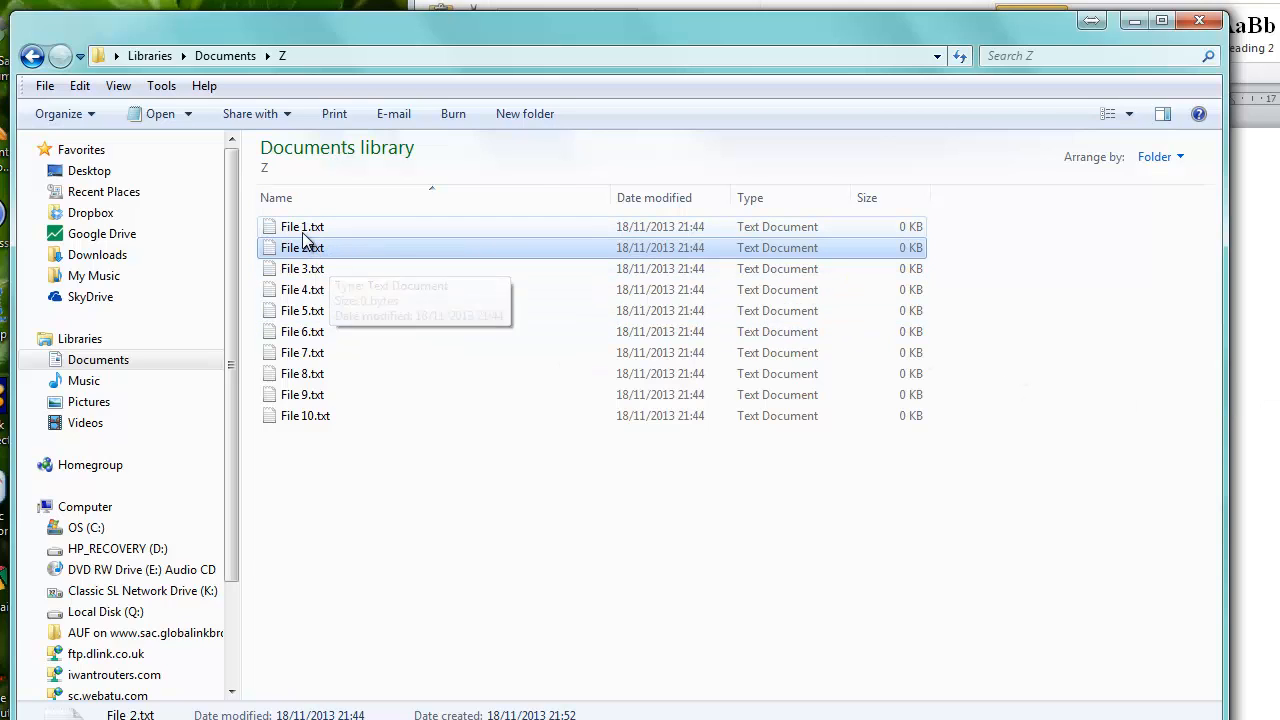
- Select File 1.txt in the Z folder and start renaming it
{"action": "left_click", "coordinate": [302, 226]}
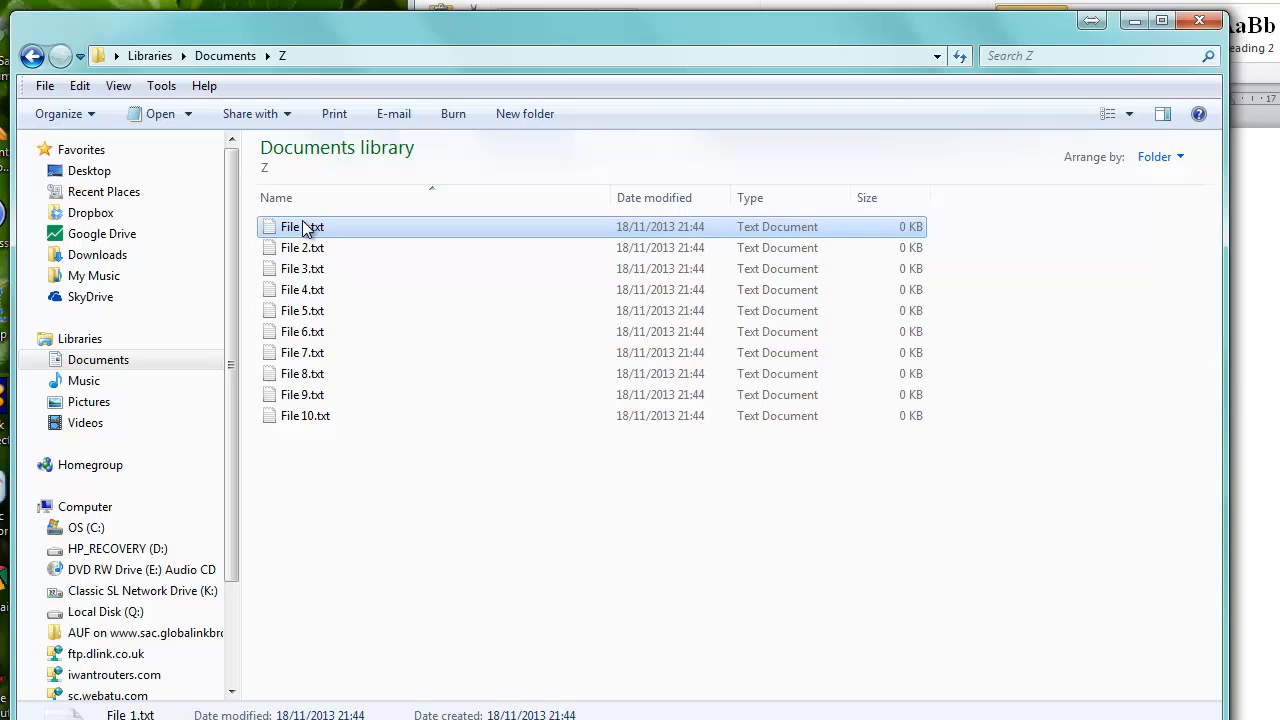
{"action": "left_click", "coordinate": [301, 226]}
{"action": "type", "text": "zzzz"}
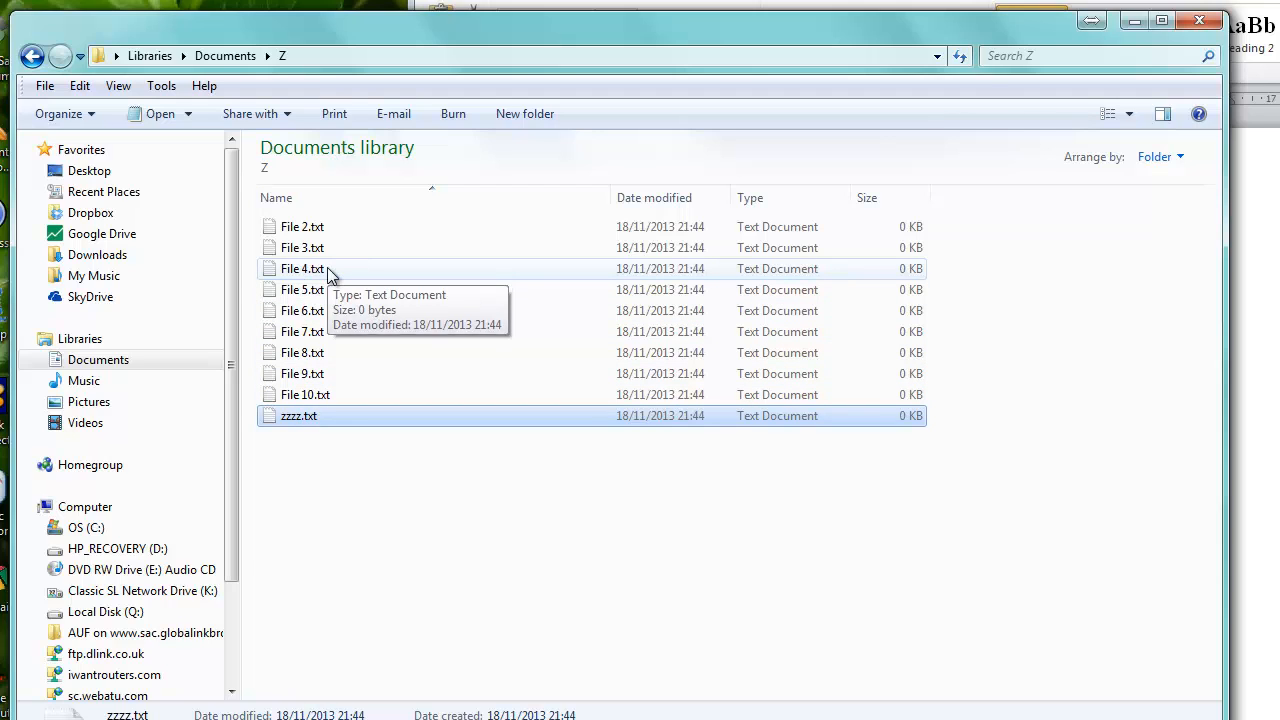
{"action": "mouse_move", "coordinate": [335, 416]}
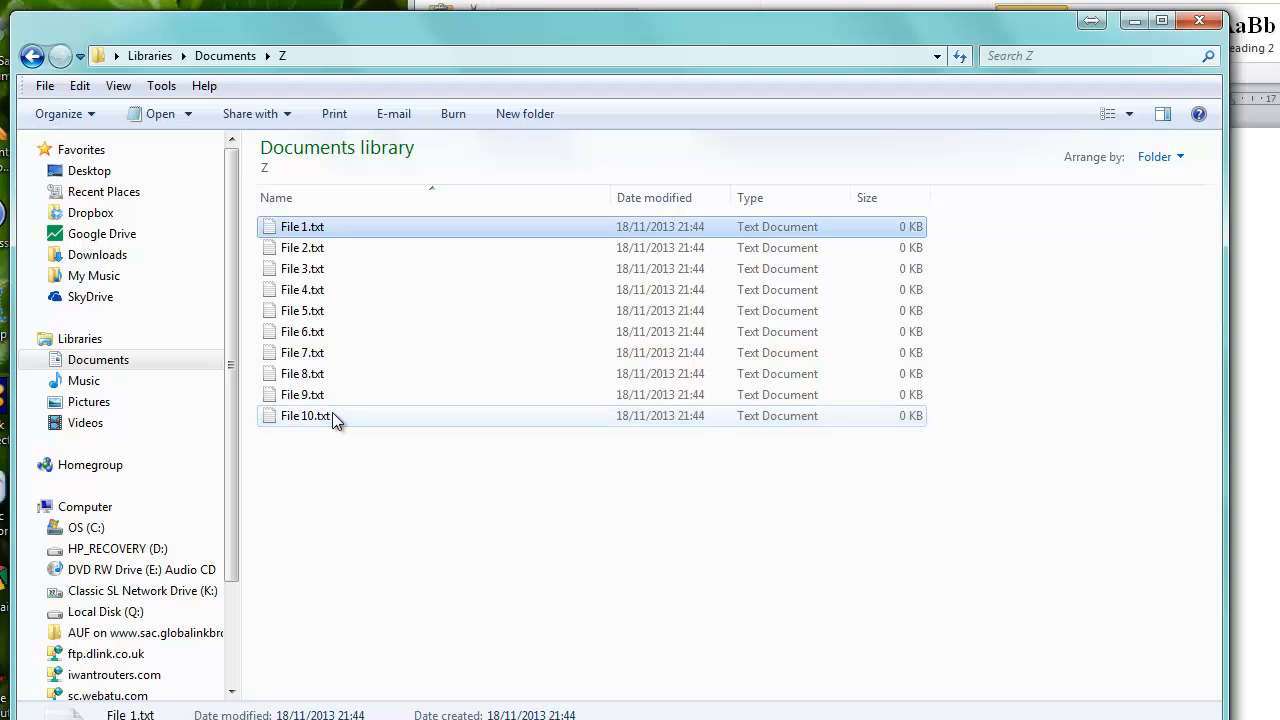
- Select File 1.txt in the Z folder for deletion
{"action": "left_click", "coordinate": [302, 226]}
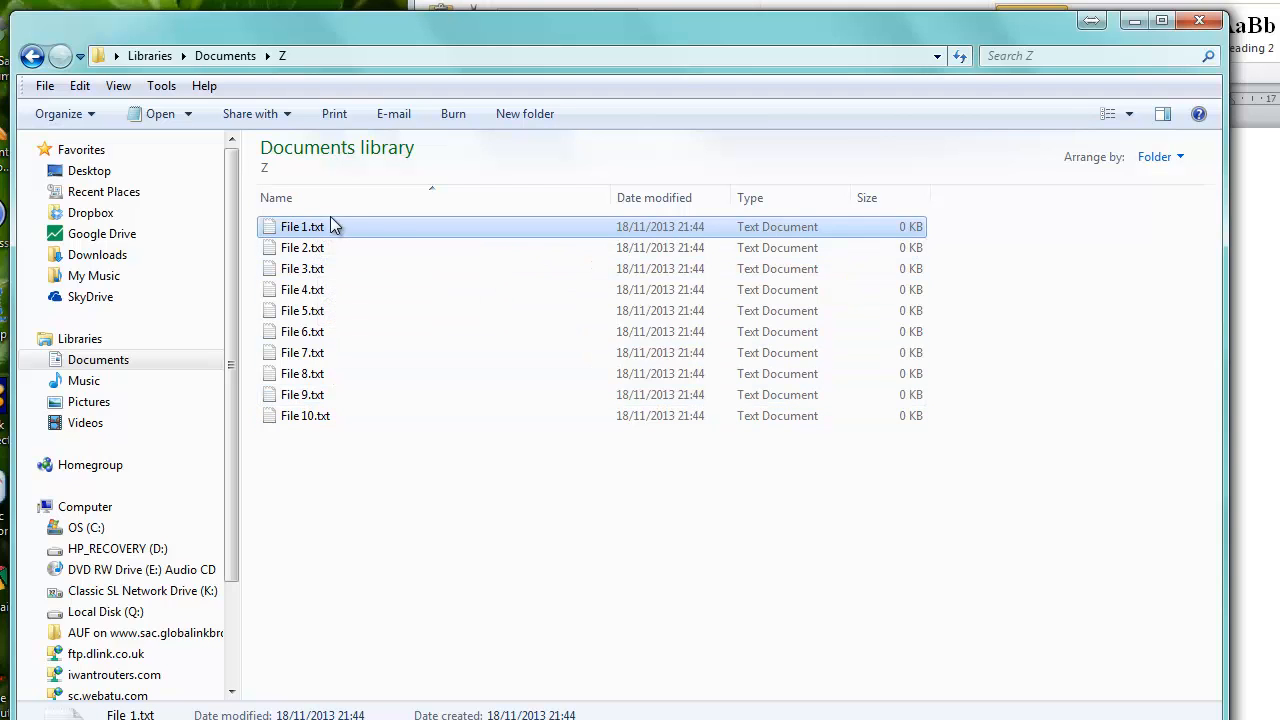
{"action": "mouse_move", "coordinate": [603, 373]}
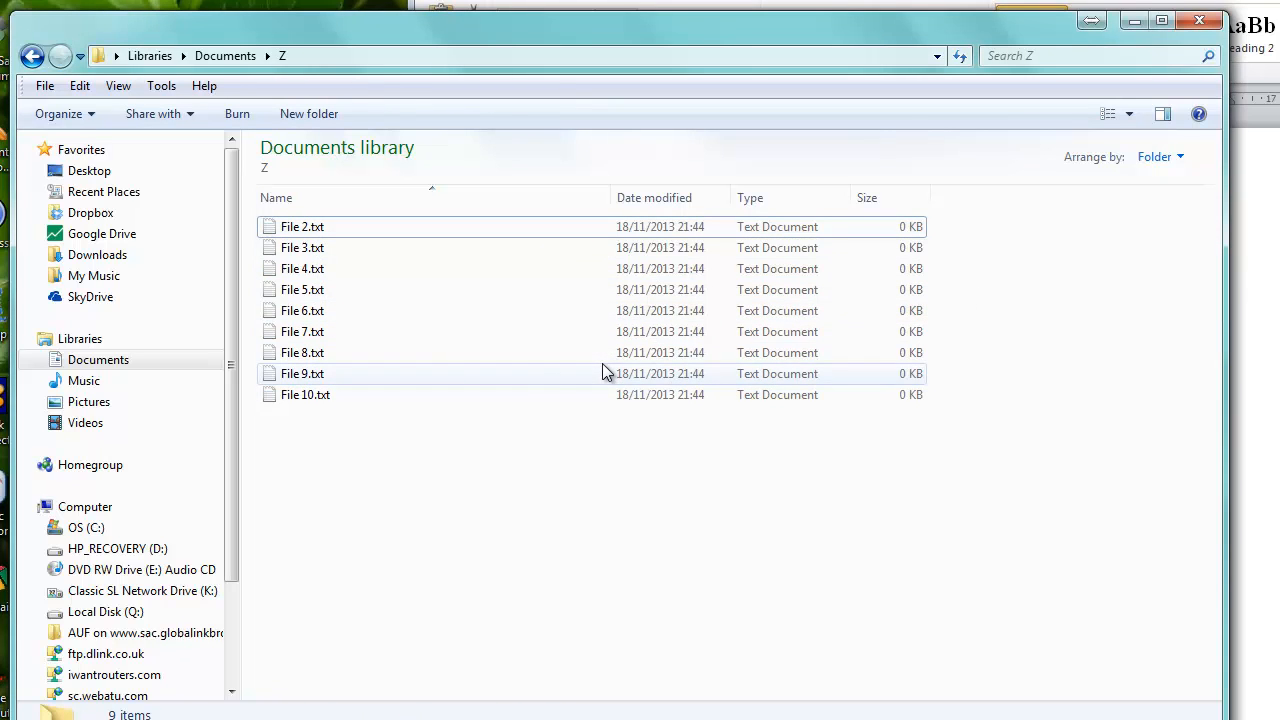
{"action": "left_click", "coordinate": [302, 226]}
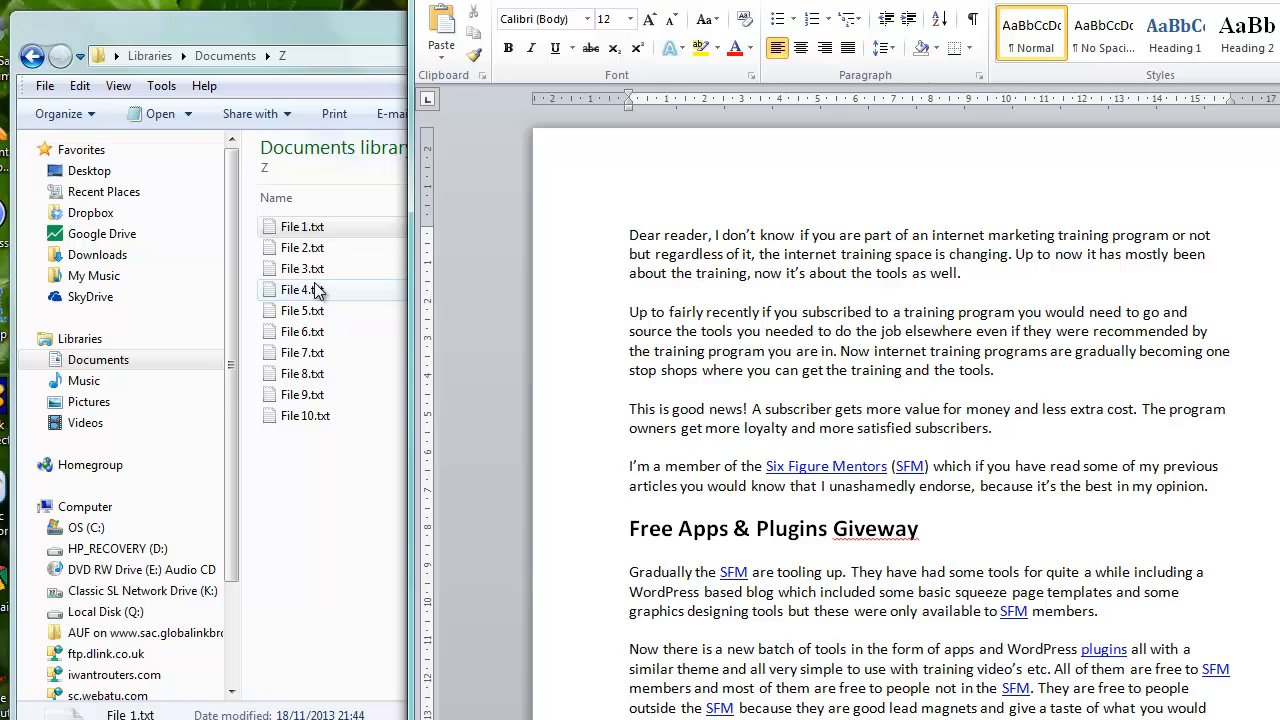
{"action": "mouse_move", "coordinate": [358, 305]}
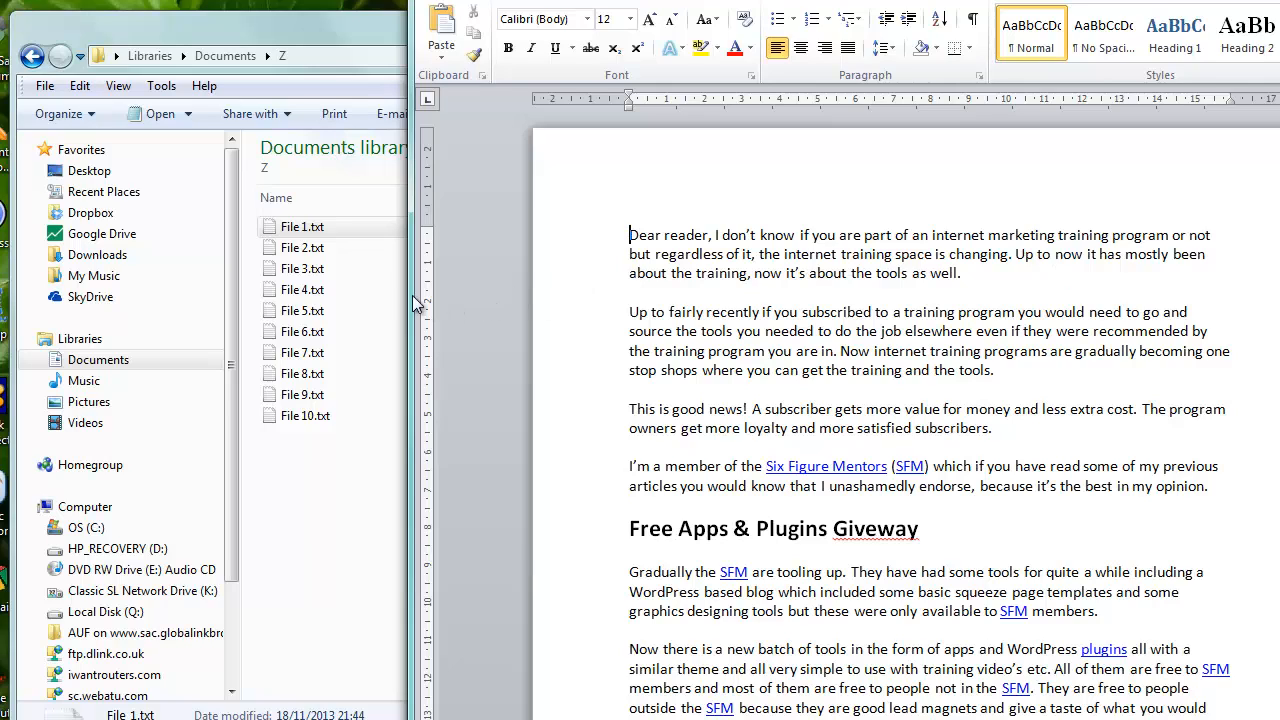
{"action": "mouse_move", "coordinate": [578, 171]}
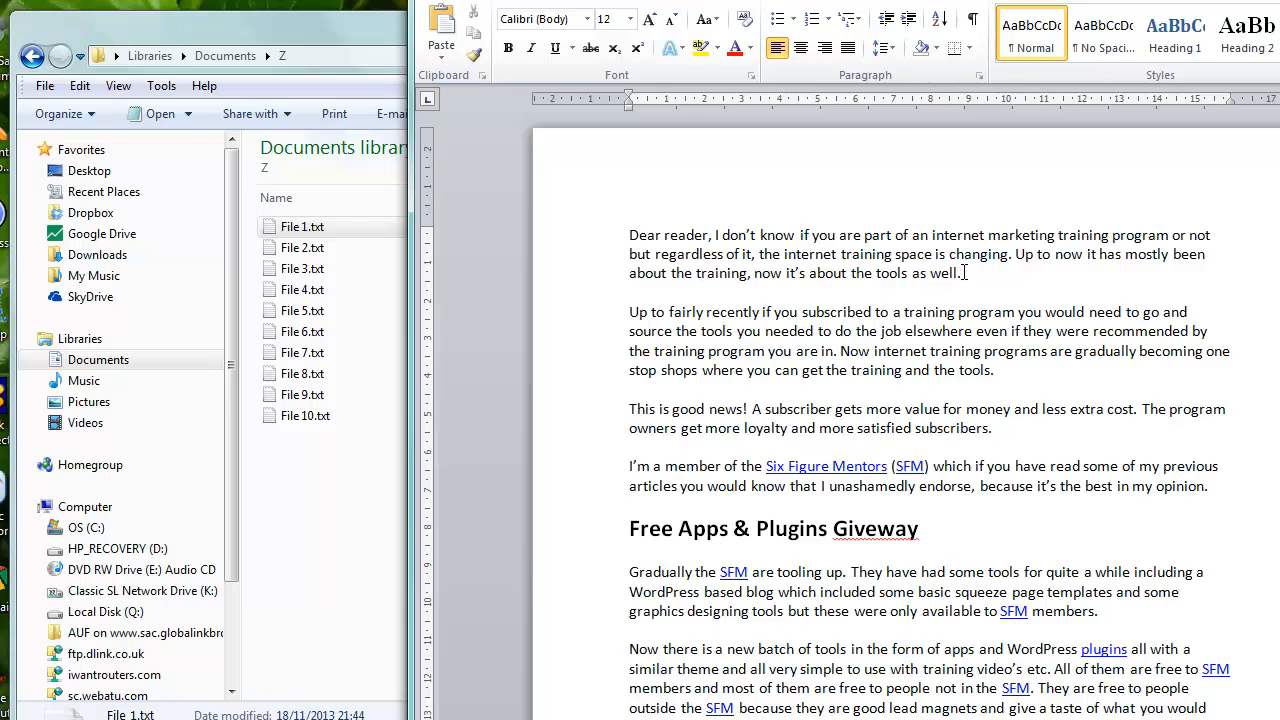
- Drag across text in the letter's opening lines in Word
{"action": "left_click_drag", "start_coordinate": [800, 235], "coordinate": [963, 273]}
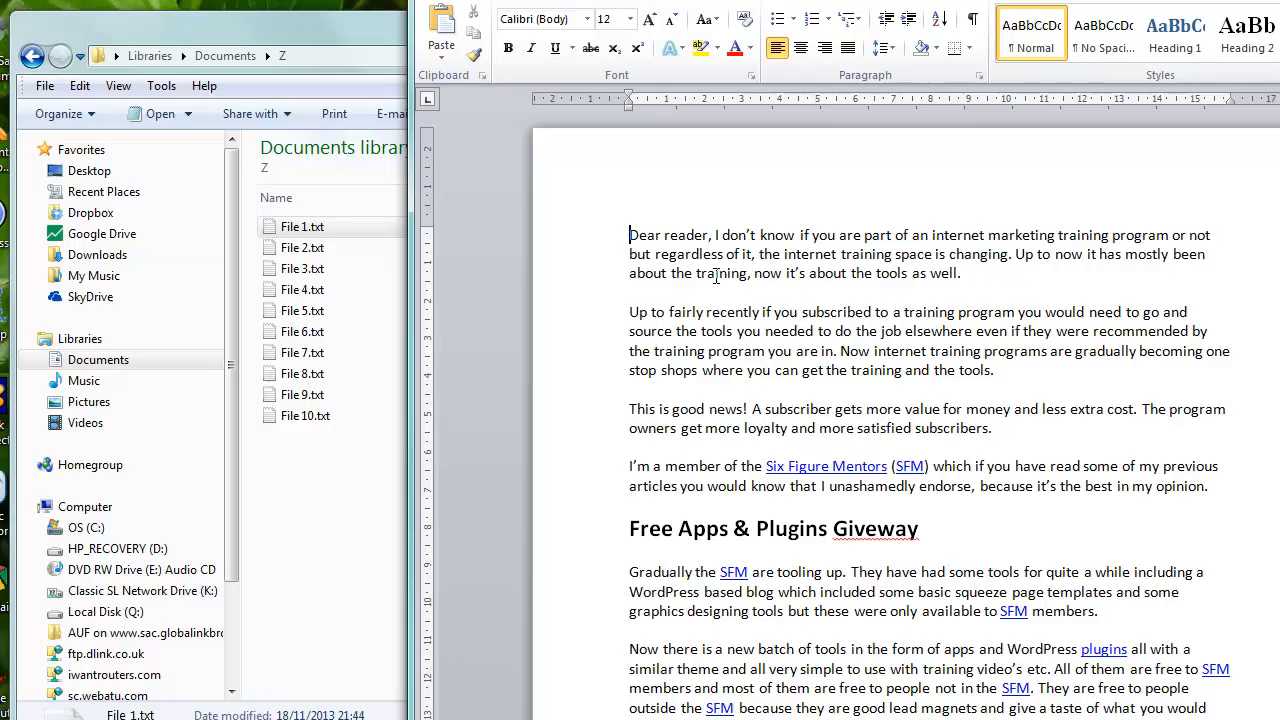
{"action": "mouse_move", "coordinate": [1015, 372]}
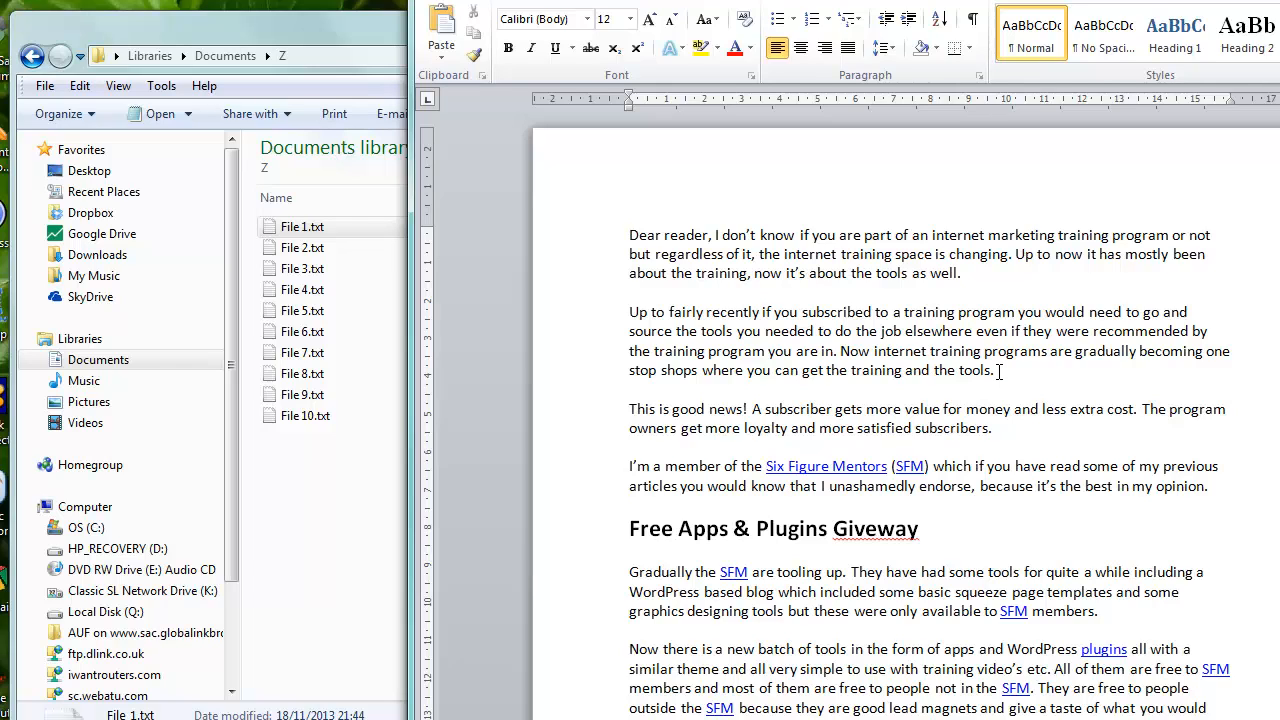
- Double-click 'subscribed' and extend the selection through 'were' in the second paragraph
{"action": "left_click_drag", "start_coordinate": [629, 234], "coordinate": [998, 370]}
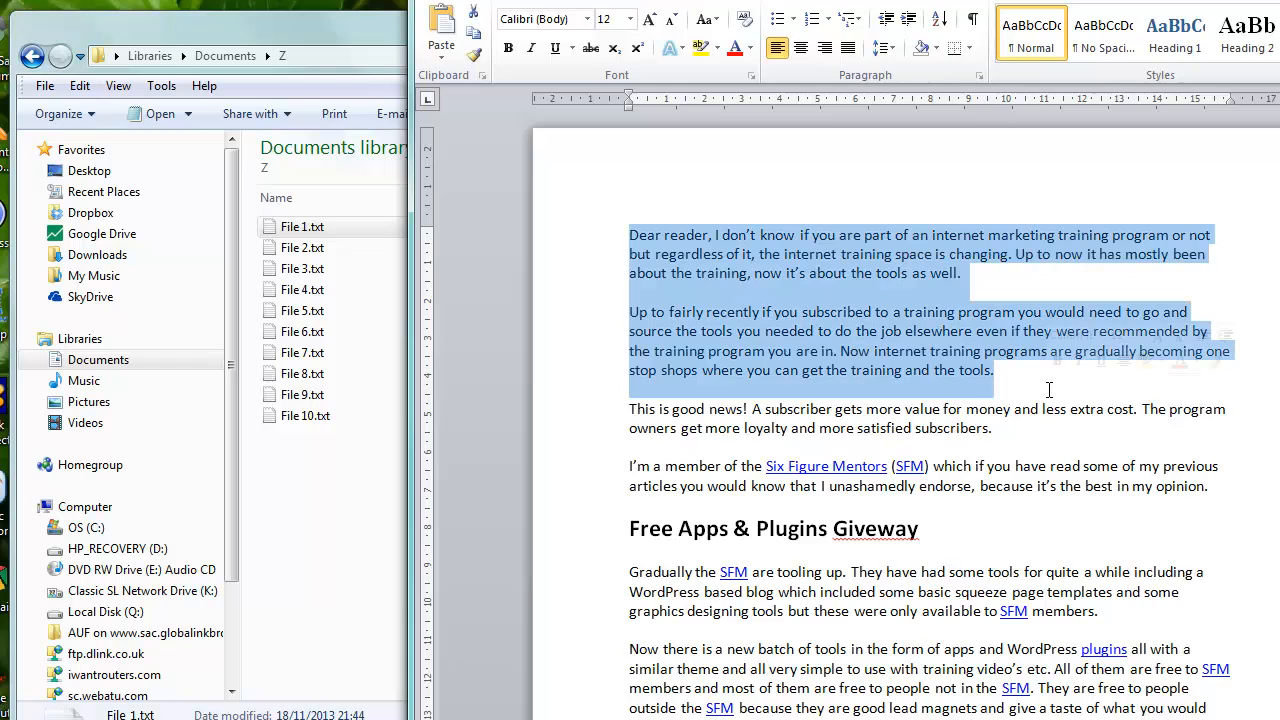
{"action": "left_click", "coordinate": [855, 311]}
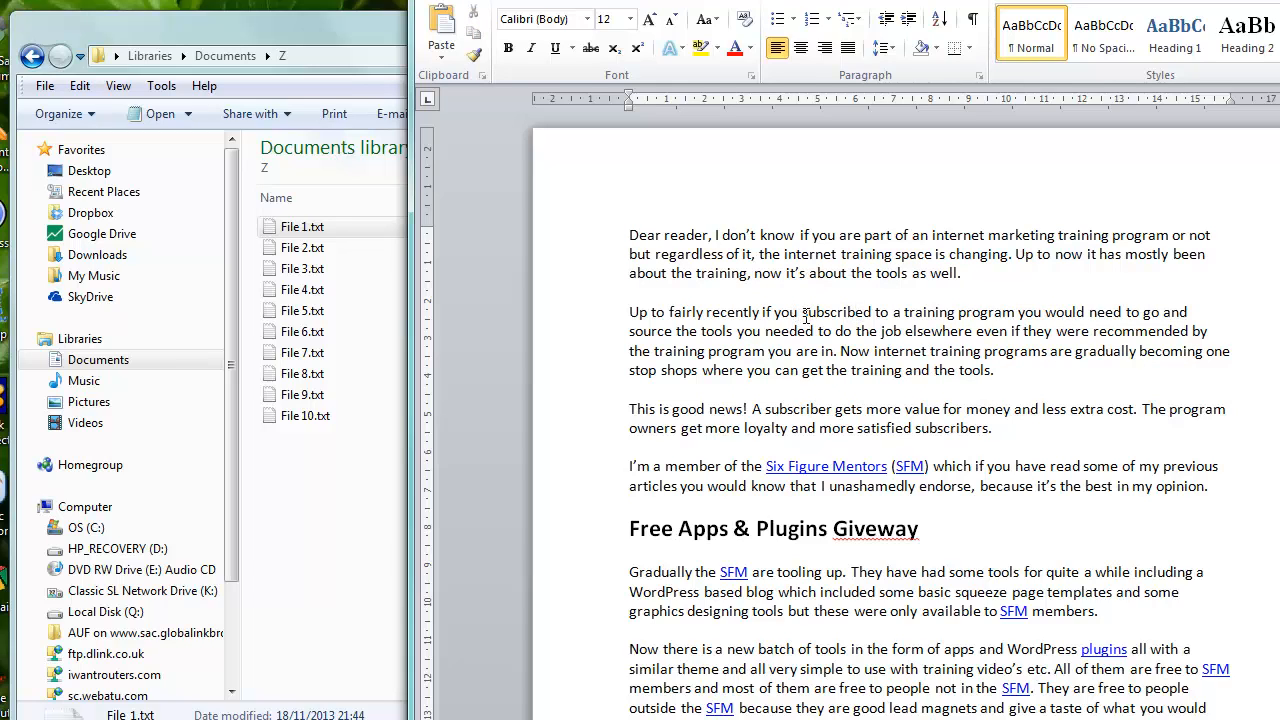
{"action": "double_click", "coordinate": [836, 311]}
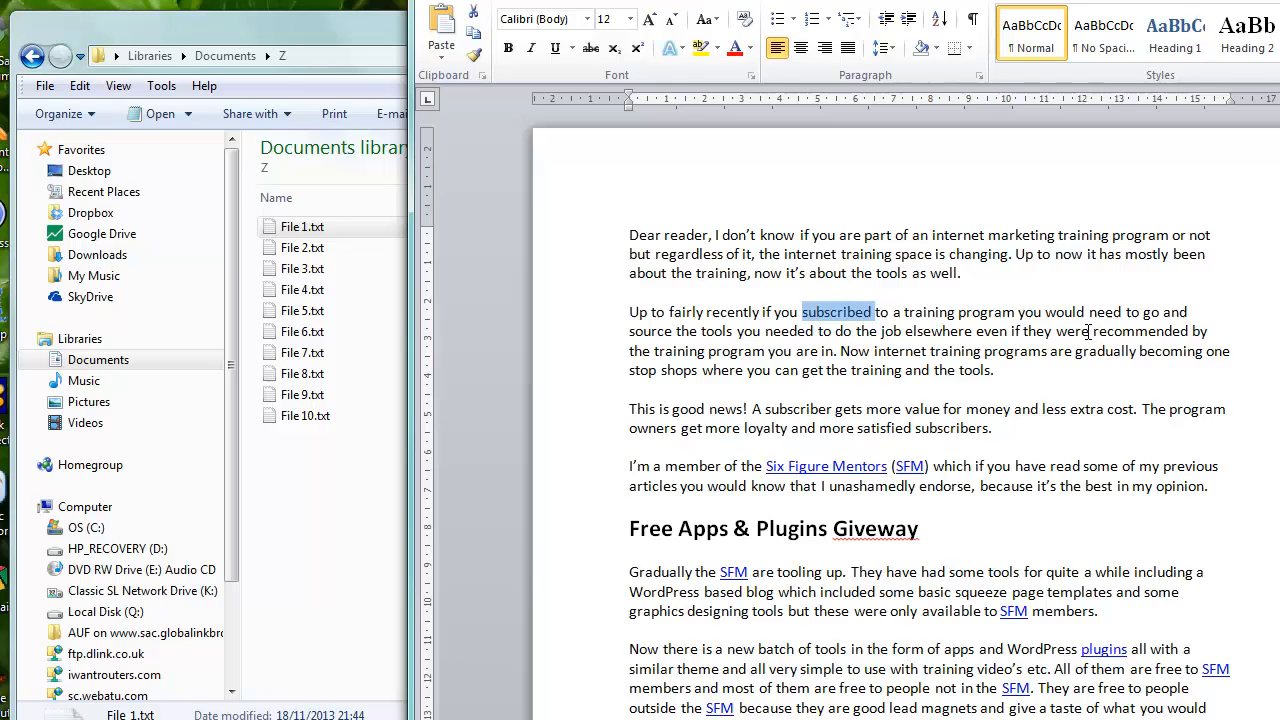
{"action": "left_click_drag", "start_coordinate": [876, 311], "coordinate": [1090, 331]}
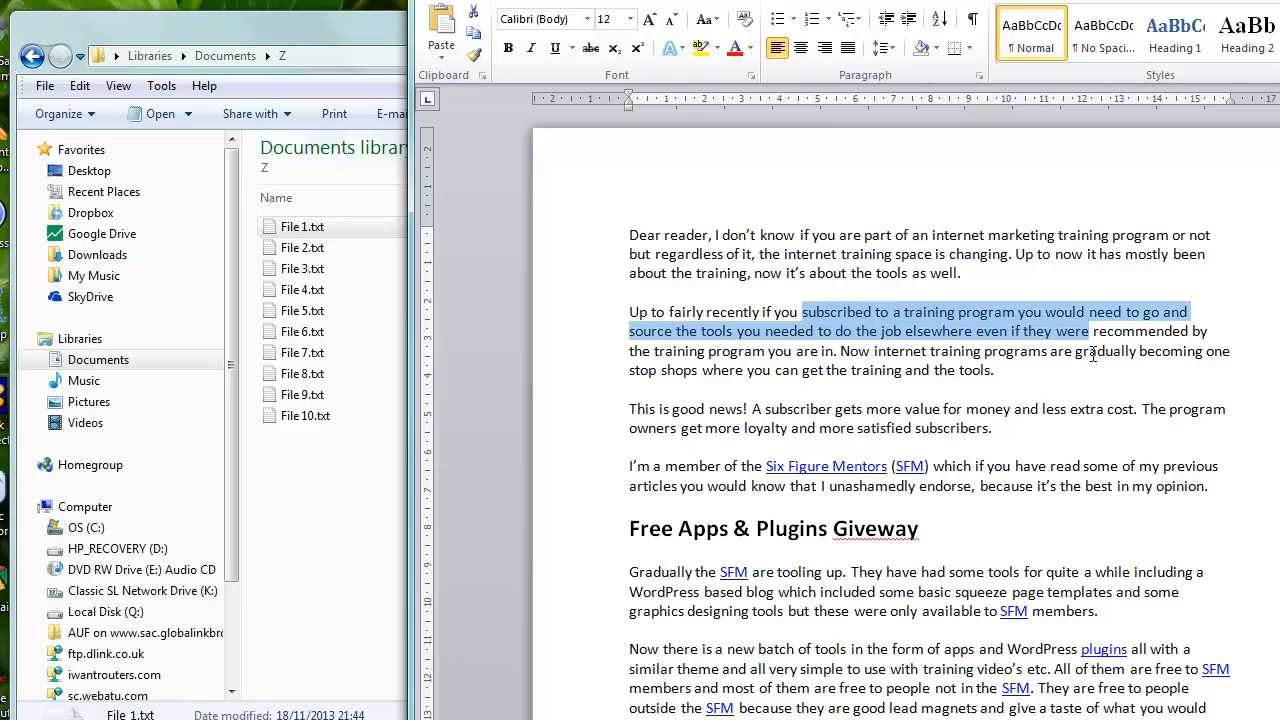
{"action": "mouse_move", "coordinate": [1224, 319]}
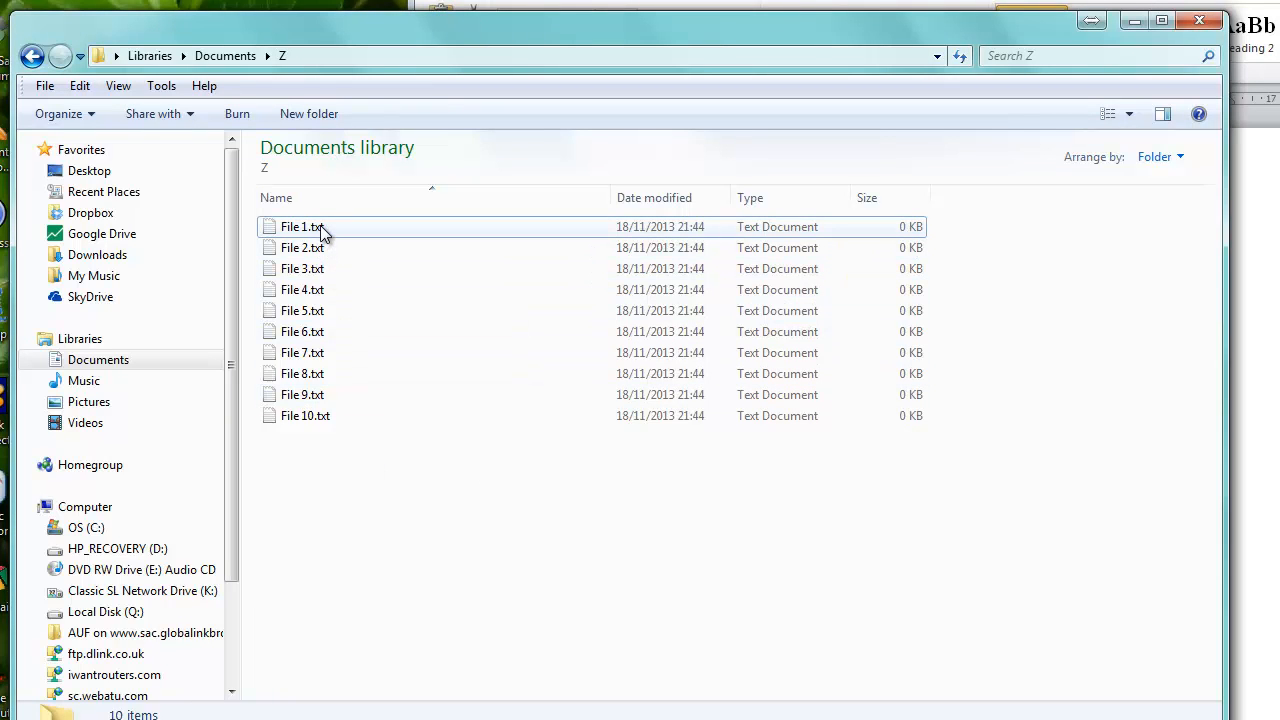
- Select File 2.txt through File 6.txt and show their context menu
{"action": "left_click", "coordinate": [302, 247]}
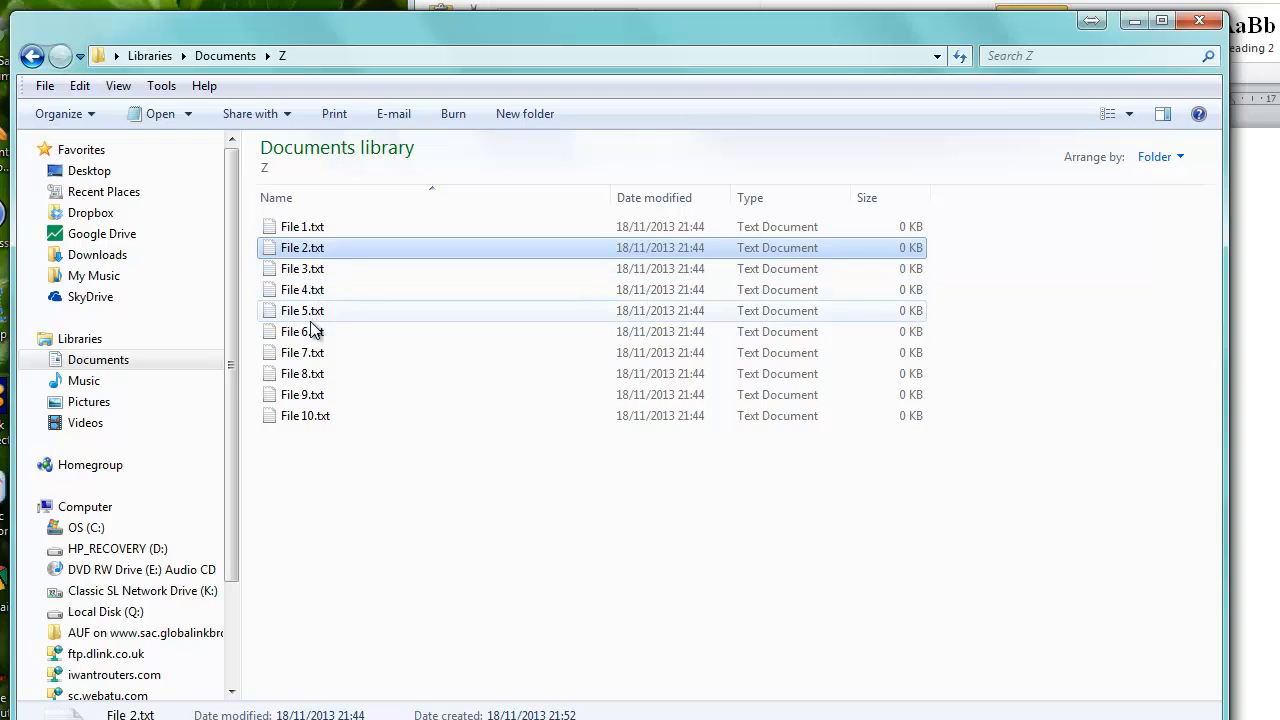
{"action": "mouse_move", "coordinate": [320, 265]}
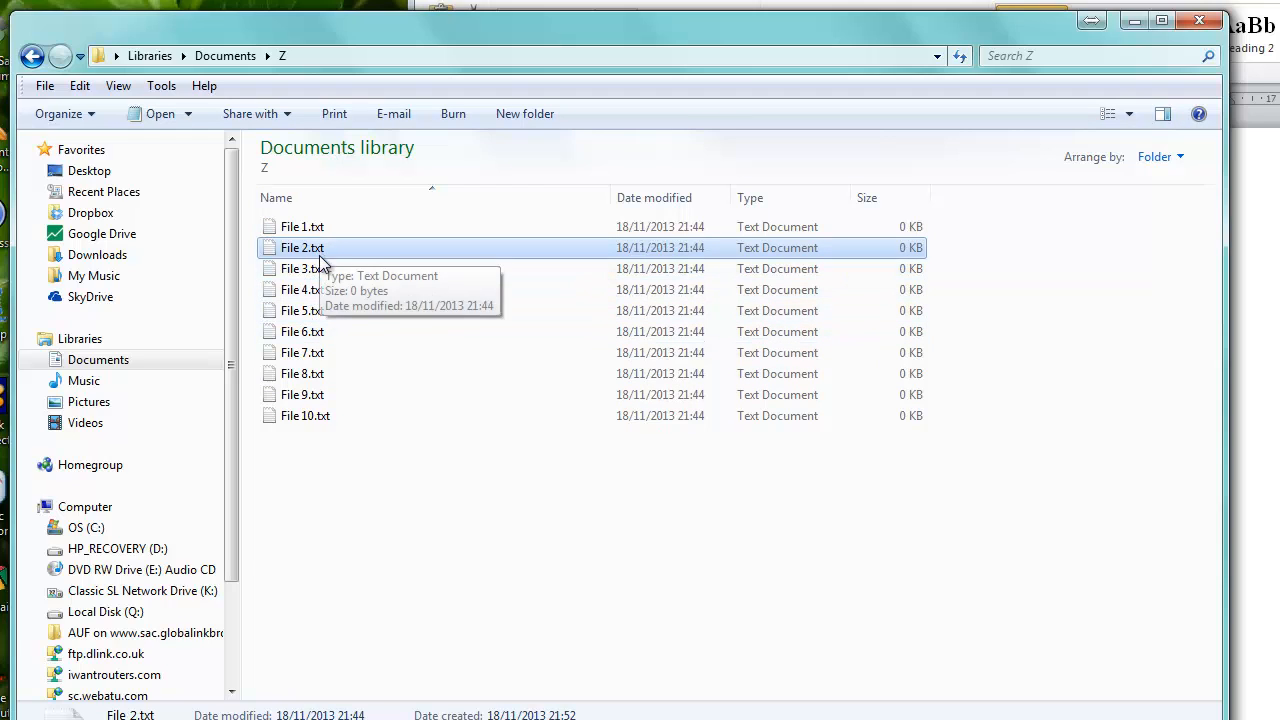
{"action": "mouse_move", "coordinate": [316, 352]}
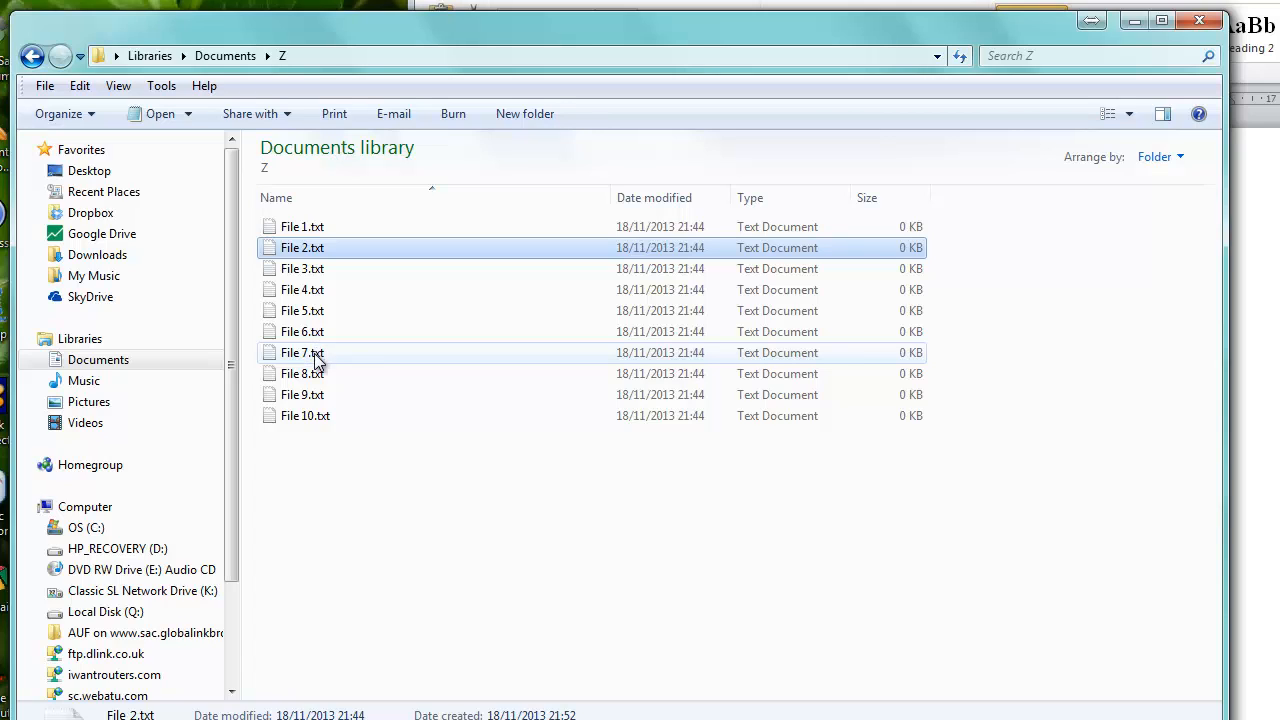
{"action": "mouse_move", "coordinate": [302, 331]}
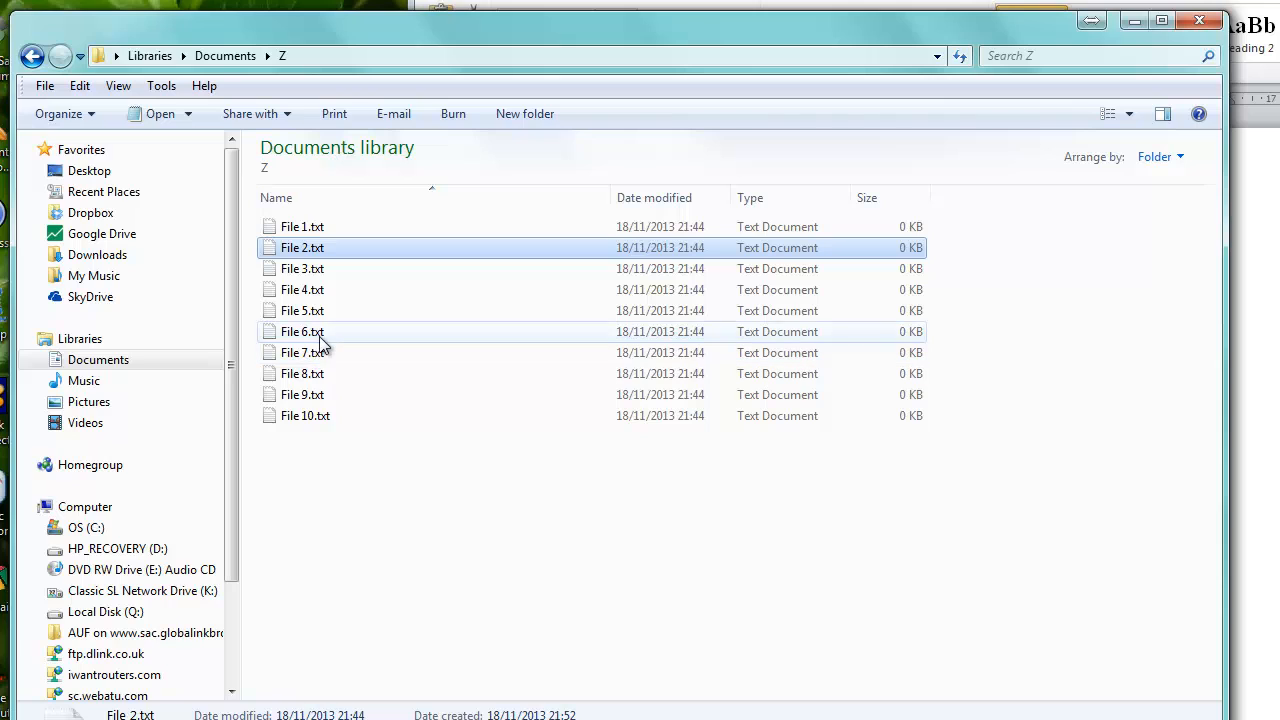
{"action": "mouse_move", "coordinate": [320, 340]}
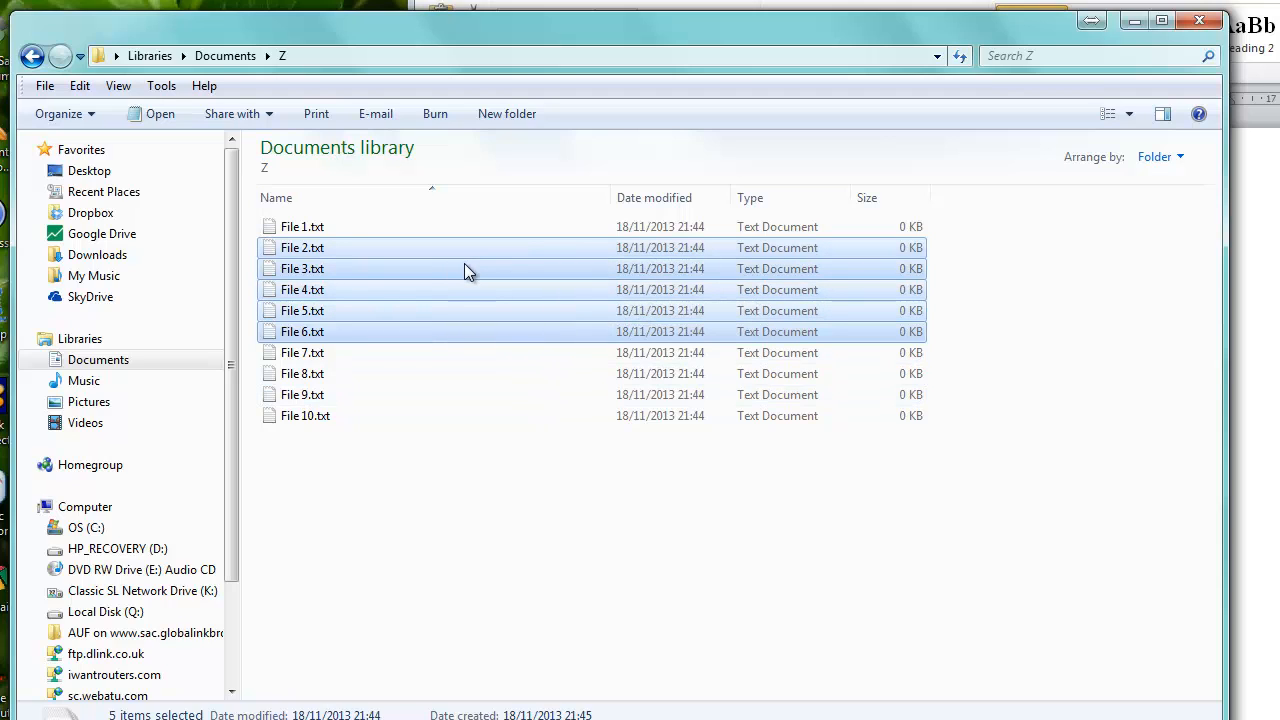
{"action": "mouse_move", "coordinate": [475, 270]}
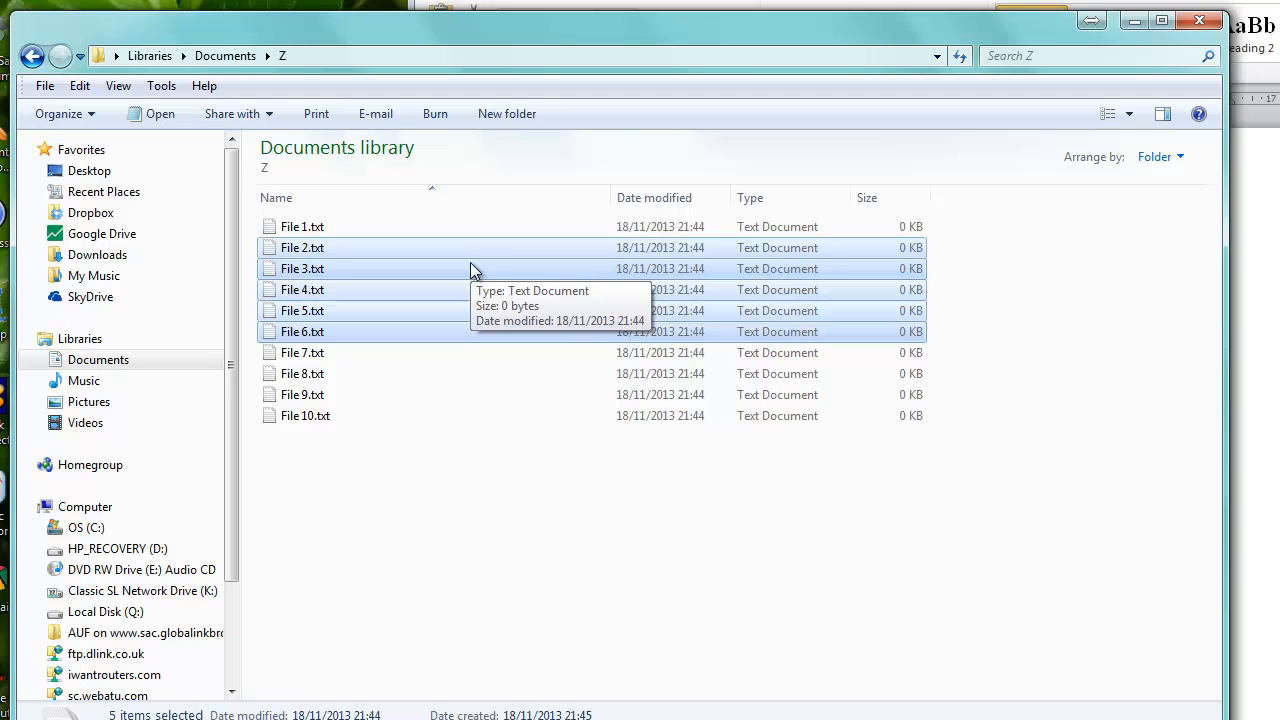
{"action": "right_click", "coordinate": [302, 268]}
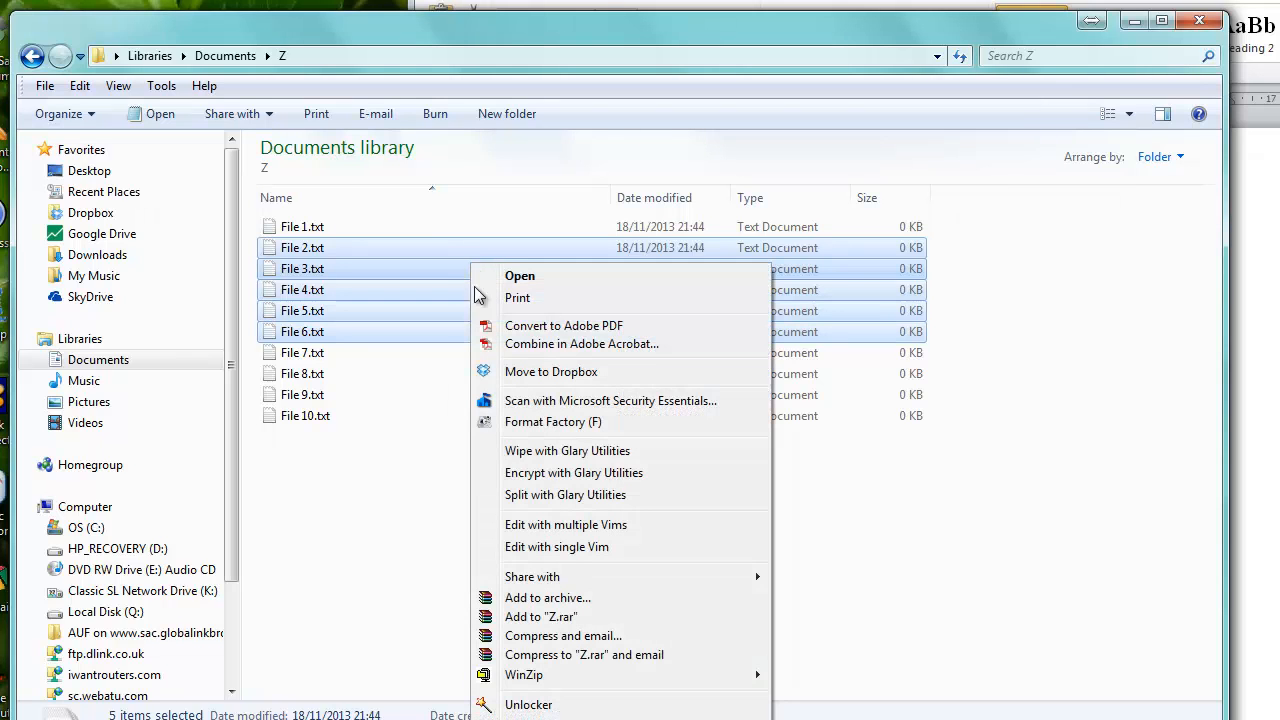
{"action": "mouse_move", "coordinate": [360, 265]}
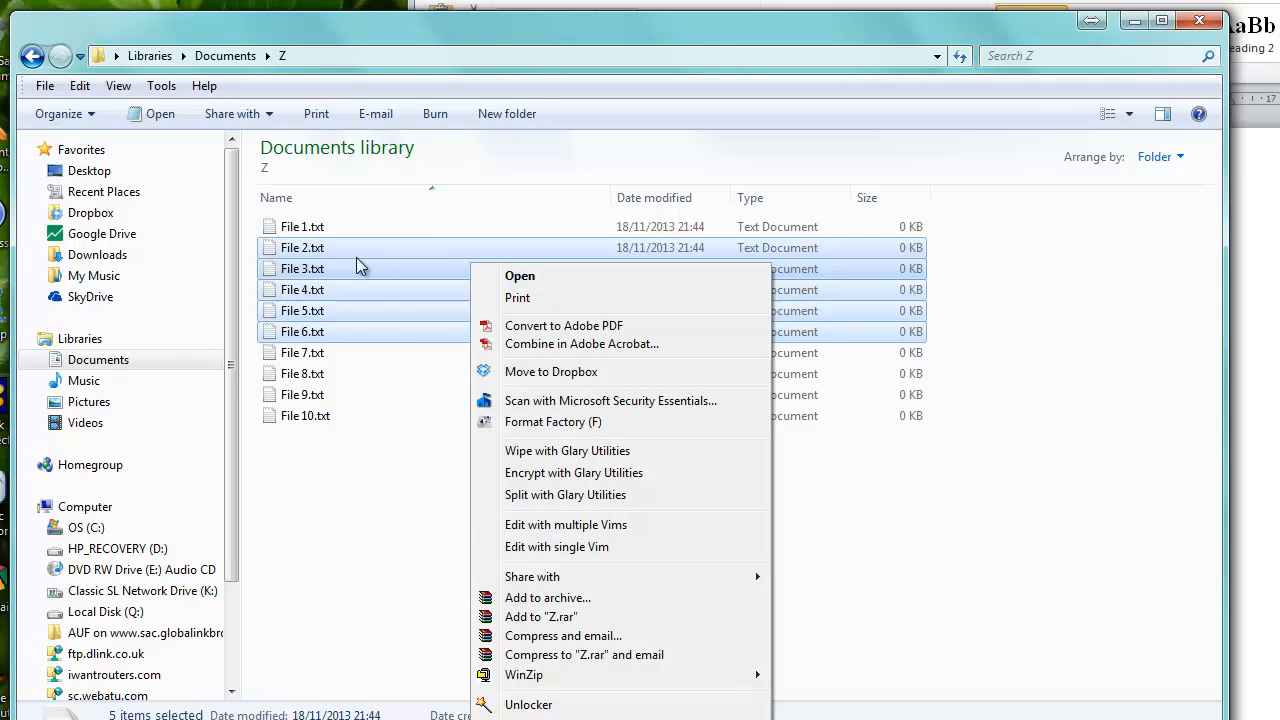
{"action": "mouse_move", "coordinate": [980, 378]}
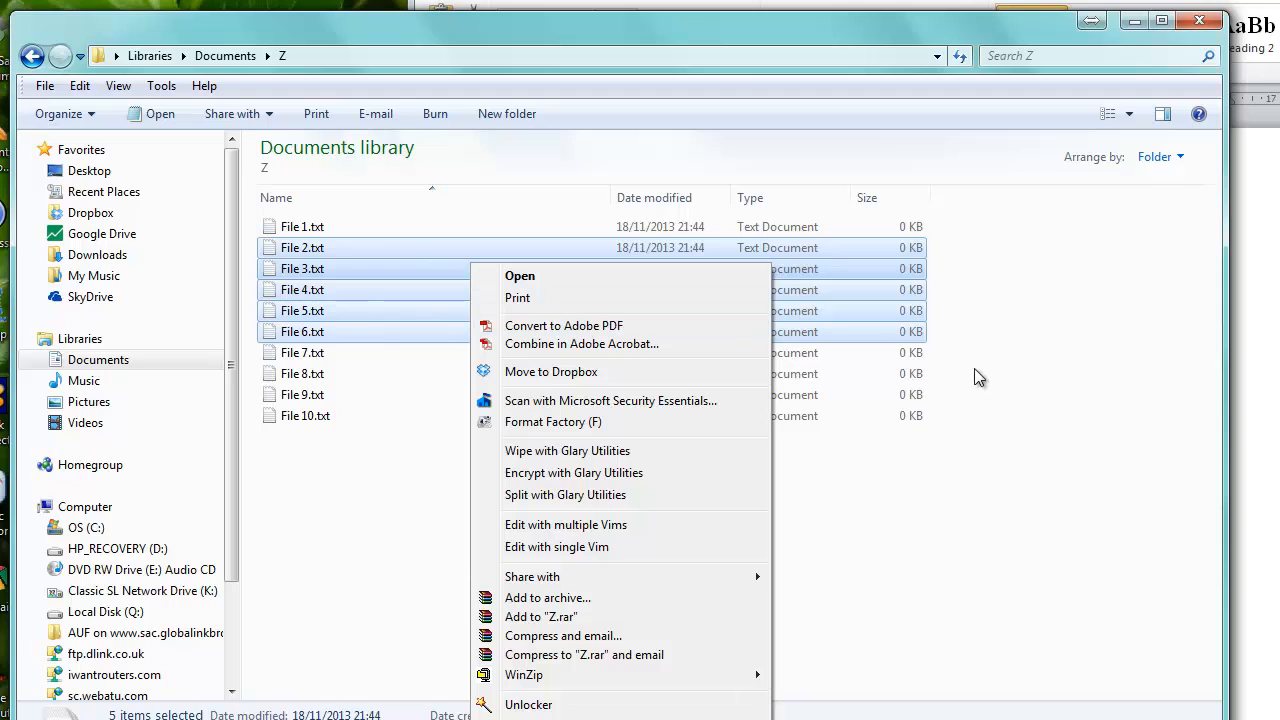
{"action": "mouse_move", "coordinate": [405, 252]}
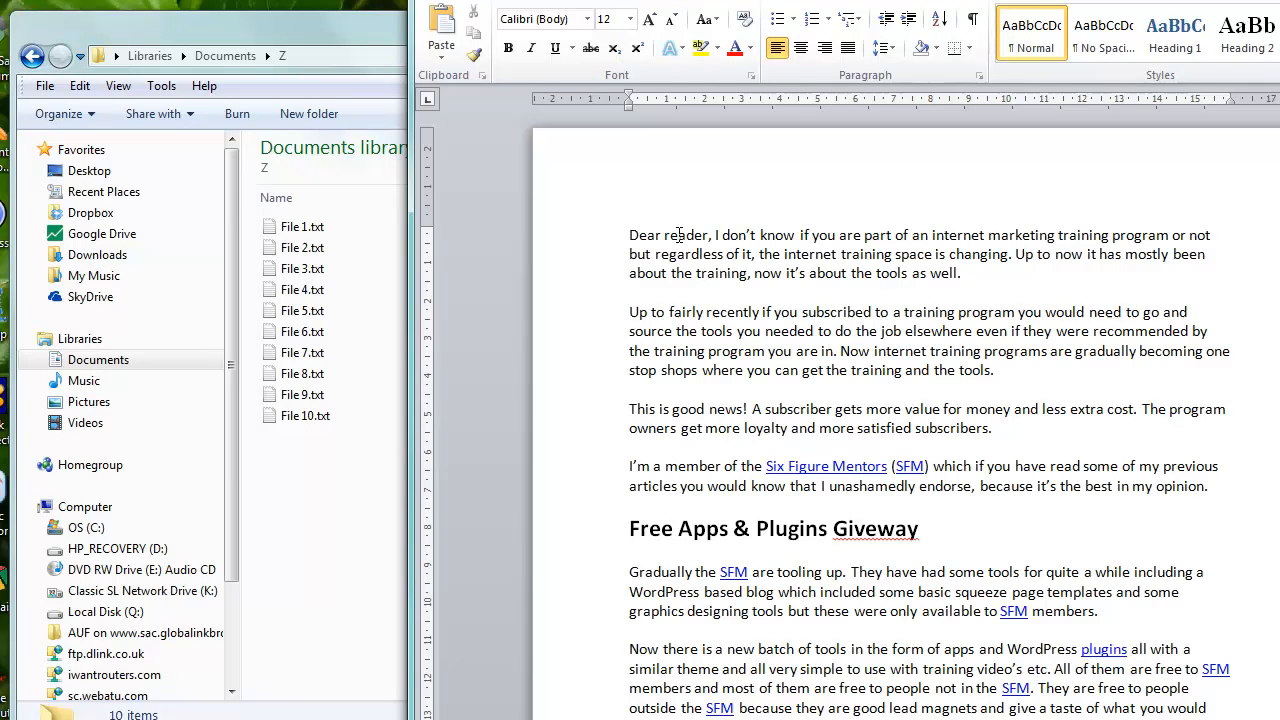
{"action": "left_click", "coordinate": [768, 408]}
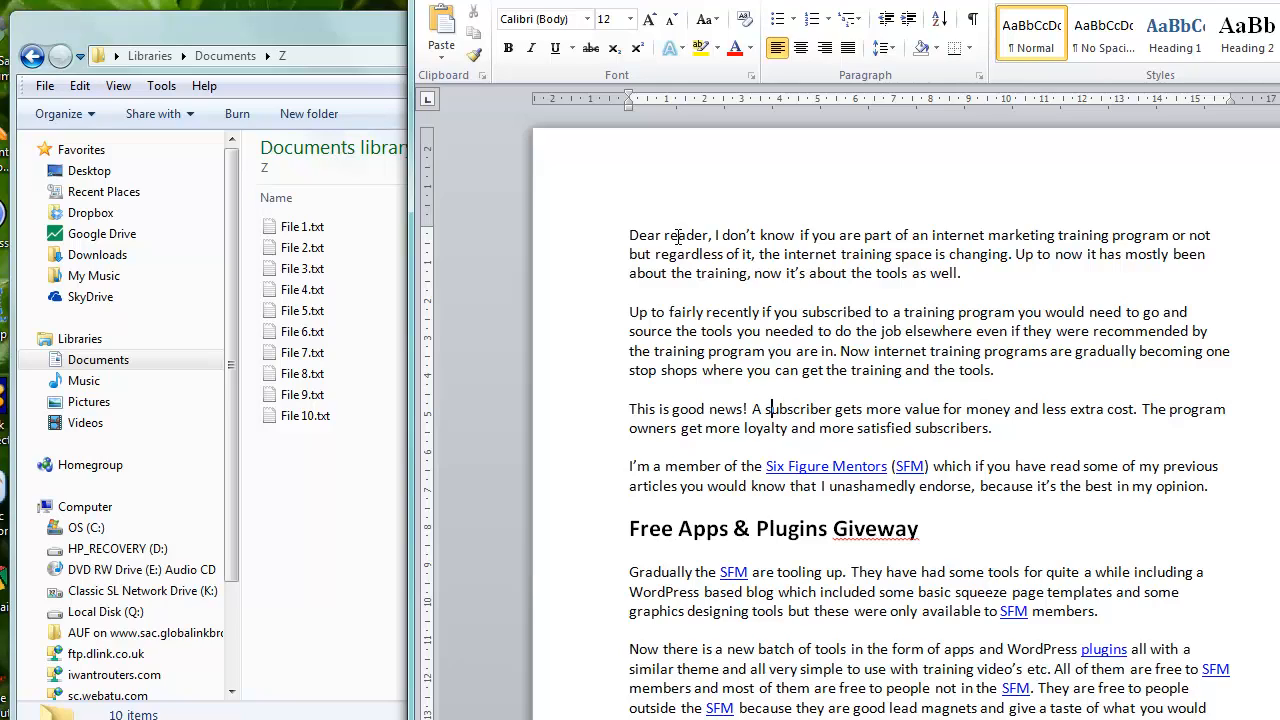
{"action": "mouse_move", "coordinate": [595, 243]}
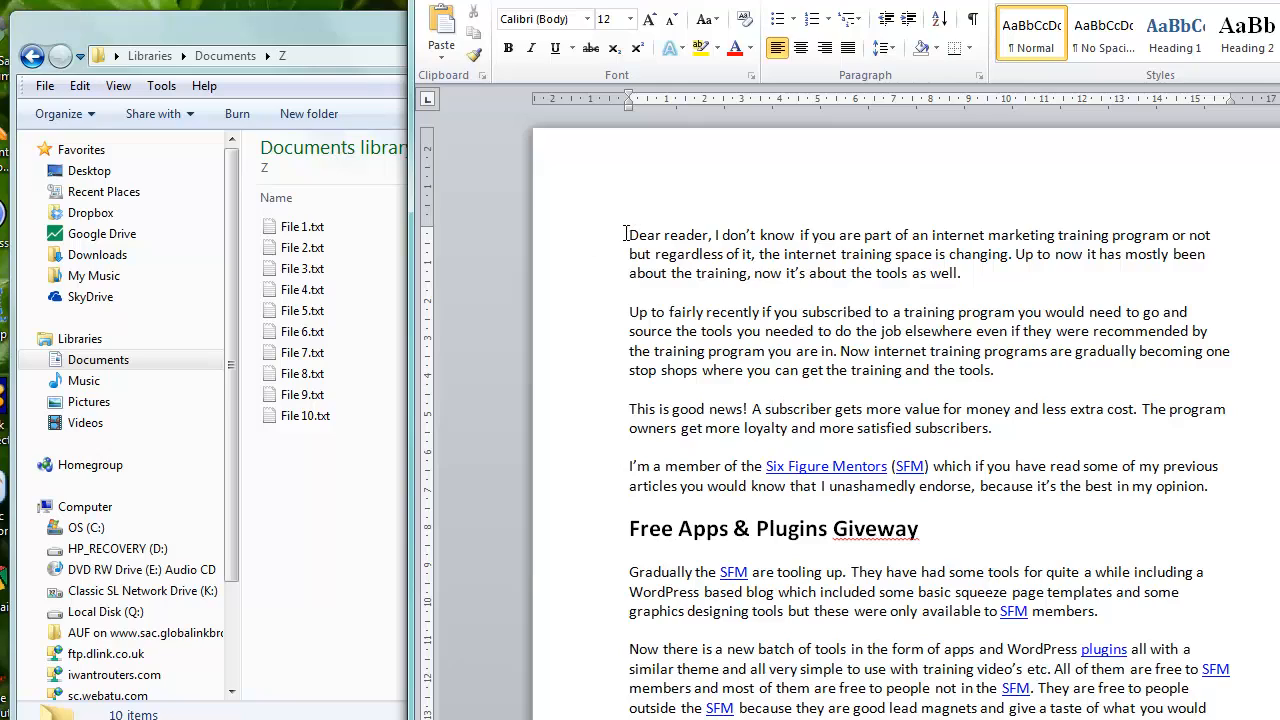
{"action": "double_click", "coordinate": [640, 234]}
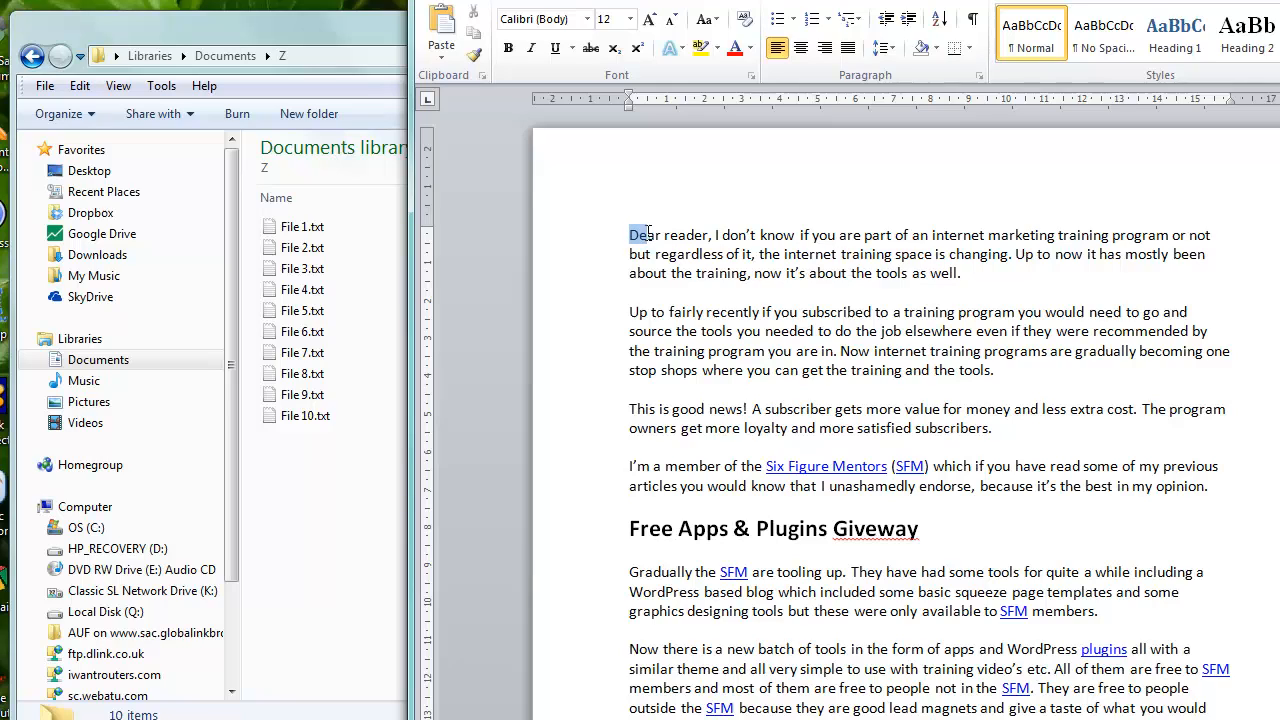
{"action": "double_click", "coordinate": [644, 234]}
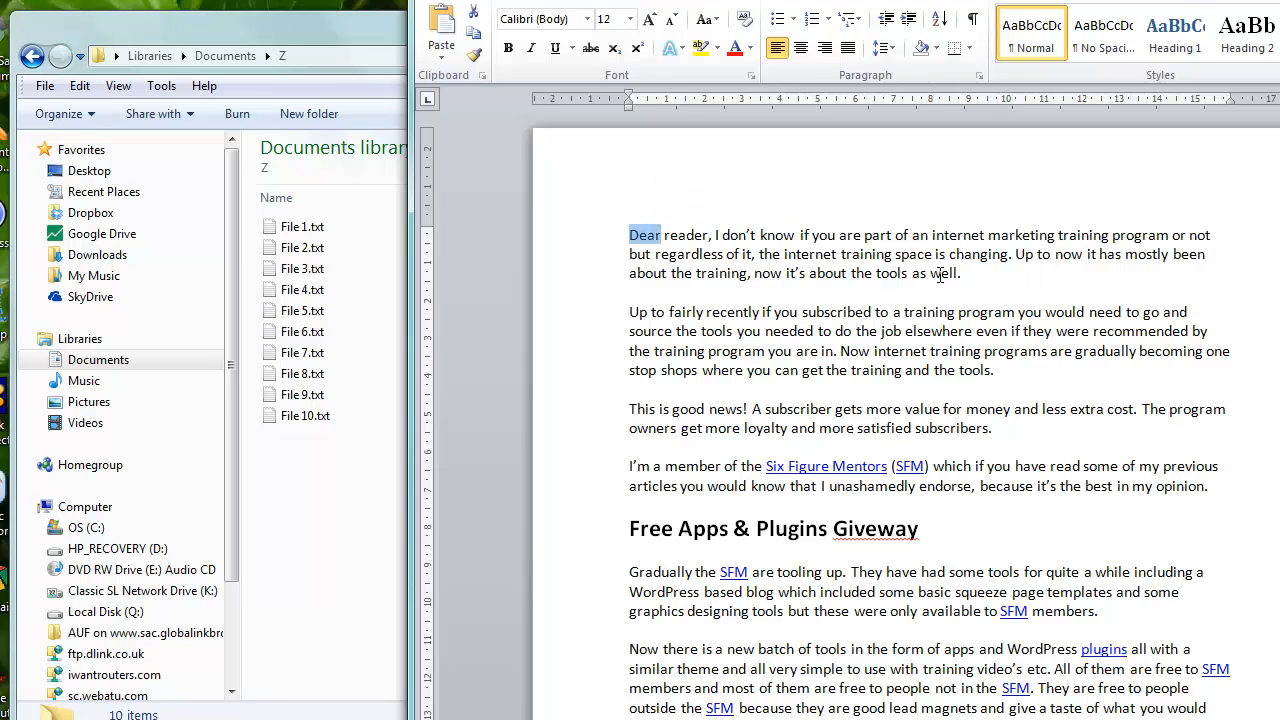
{"action": "double_click", "coordinate": [862, 253]}
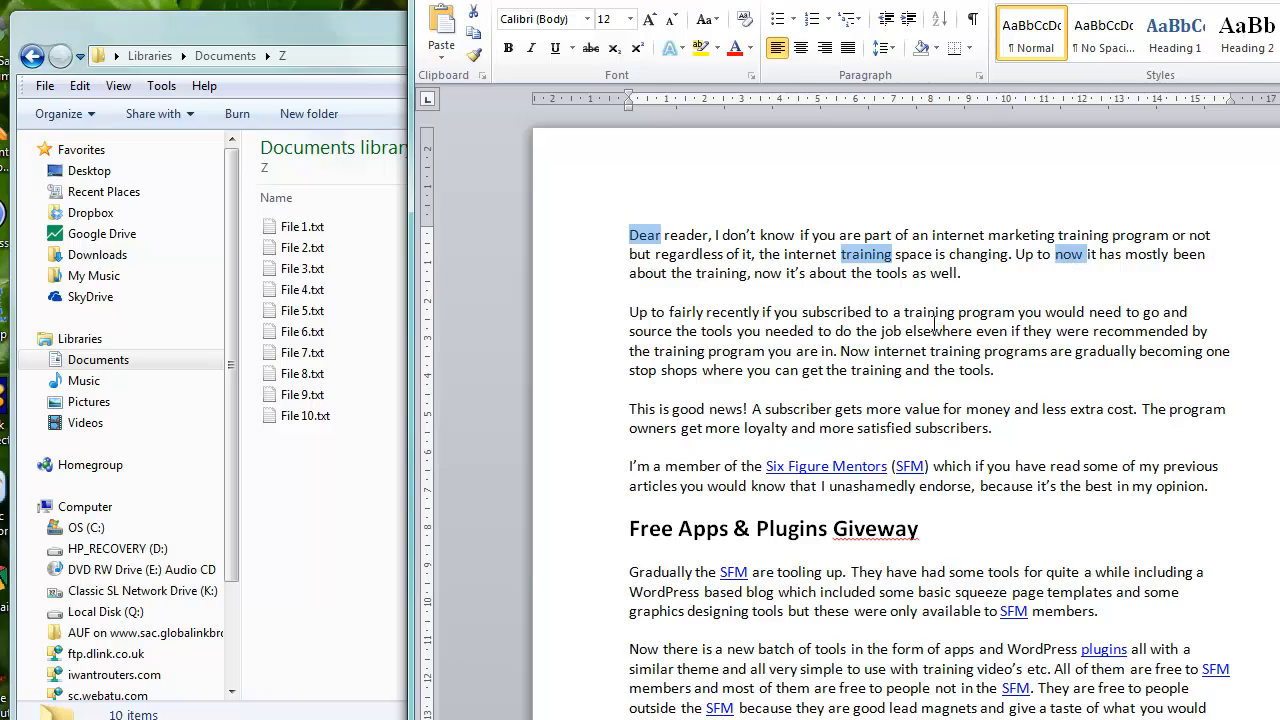
{"action": "double_click", "coordinate": [929, 311]}
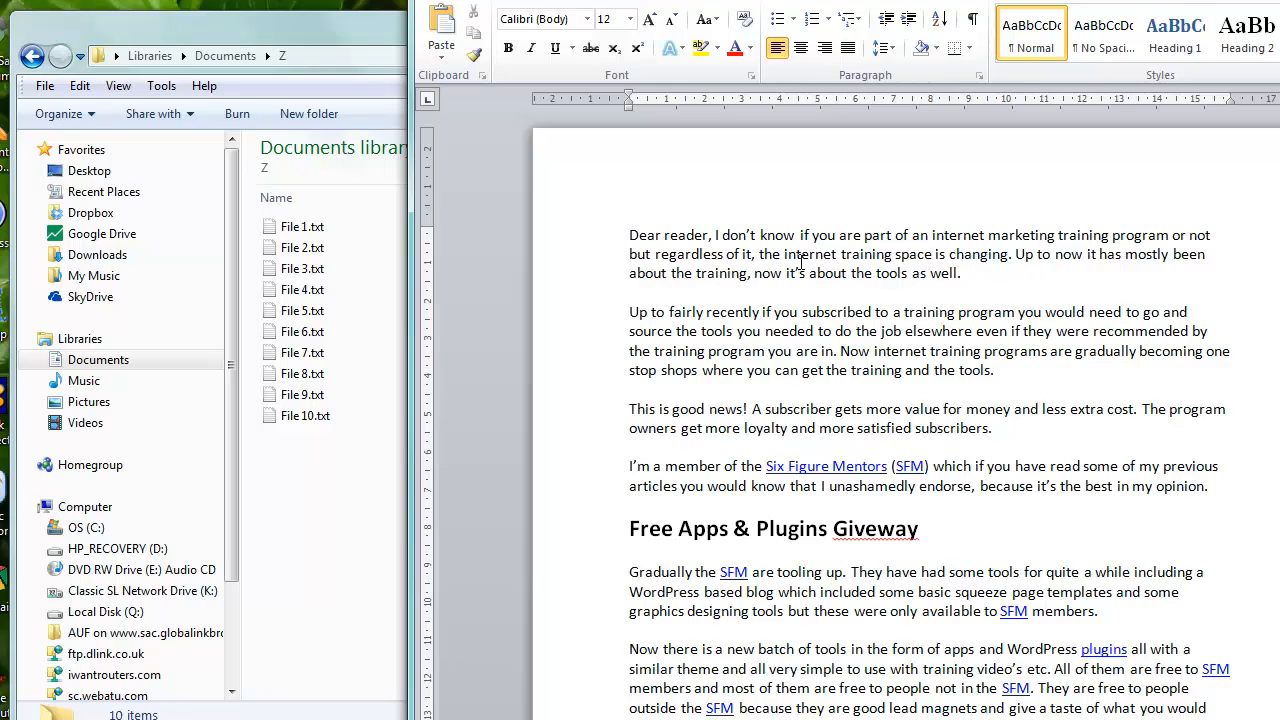
{"action": "mouse_move", "coordinate": [800, 258]}
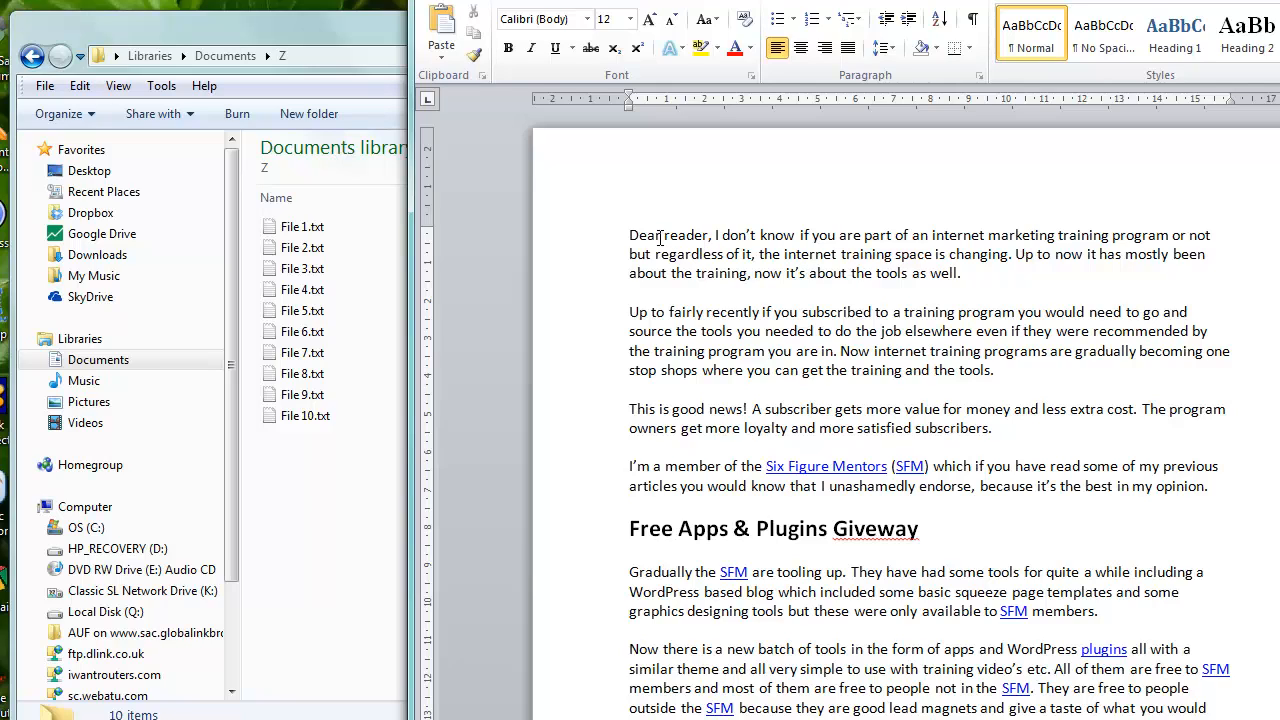
- Highlight the opening sentence, start selecting the second paragraph, then return to Explorer
{"action": "left_click_drag", "start_coordinate": [629, 234], "coordinate": [1010, 254]}
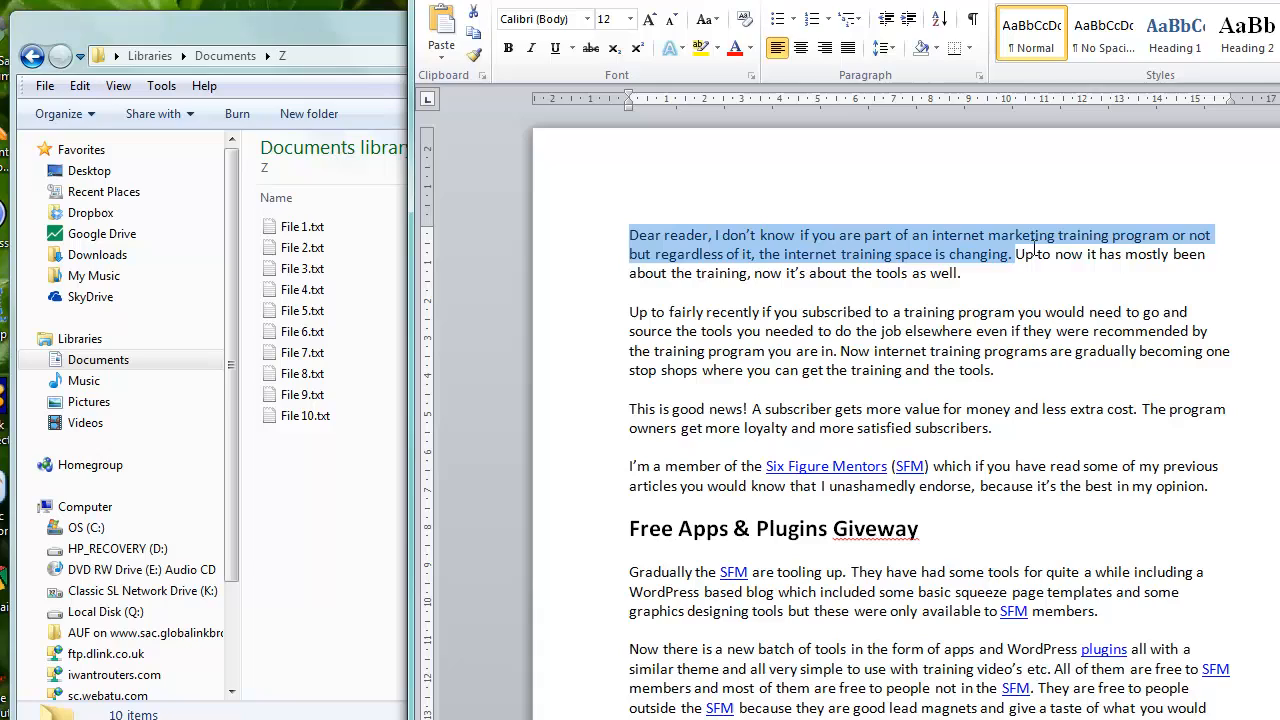
{"action": "left_click", "coordinate": [647, 311]}
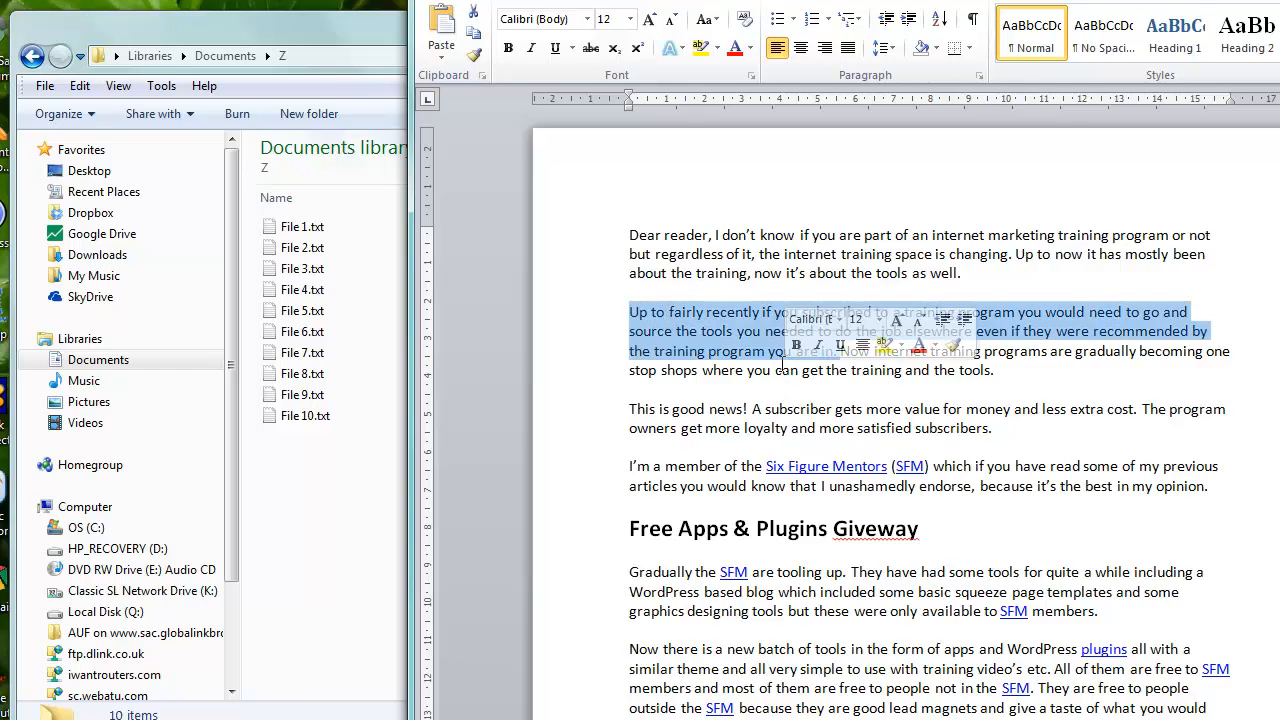
{"action": "left_click", "coordinate": [635, 253]}
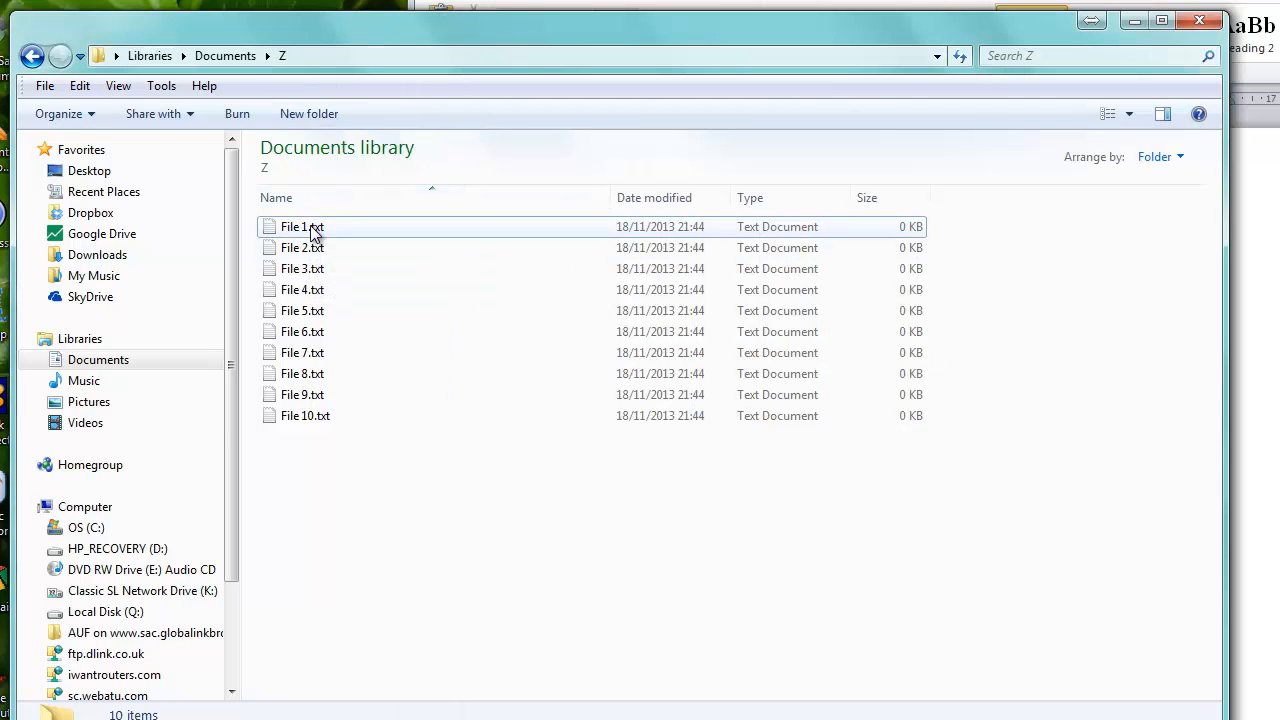
{"action": "mouse_move", "coordinate": [301, 226]}
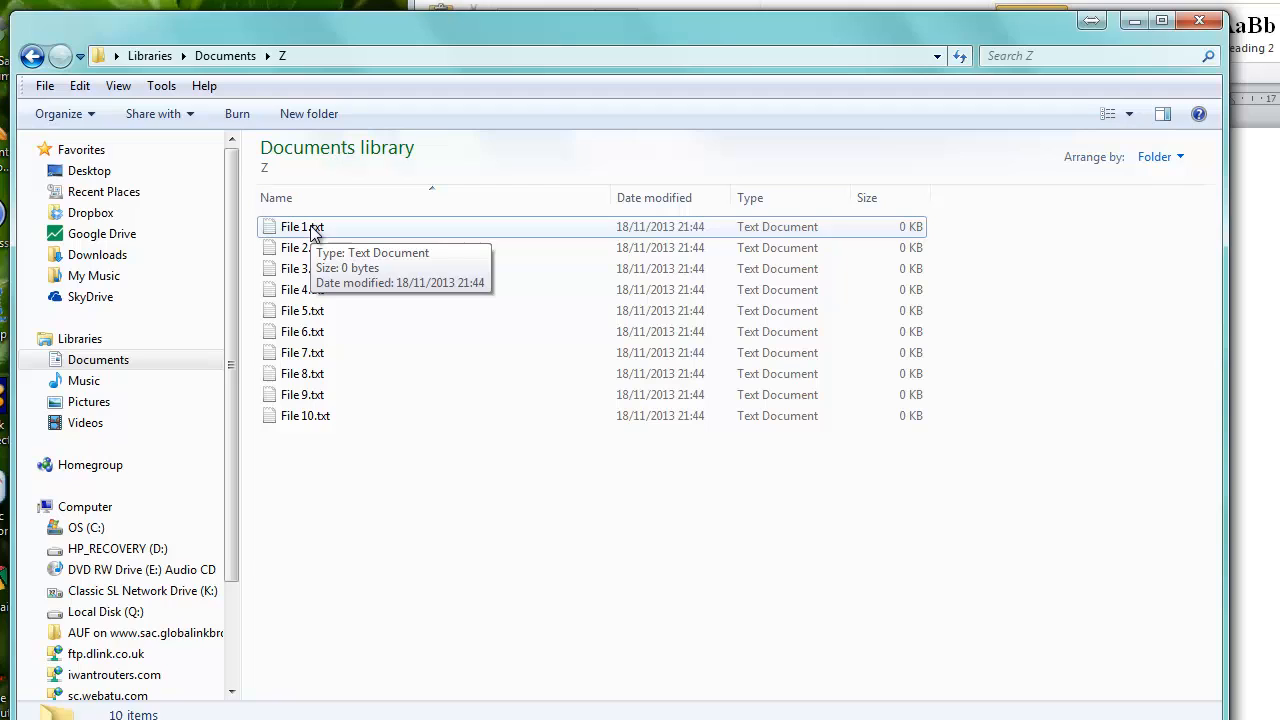
- Select File 1.txt, then Ctrl+click to add File 9.txt to the selection
{"action": "left_click", "coordinate": [302, 226]}
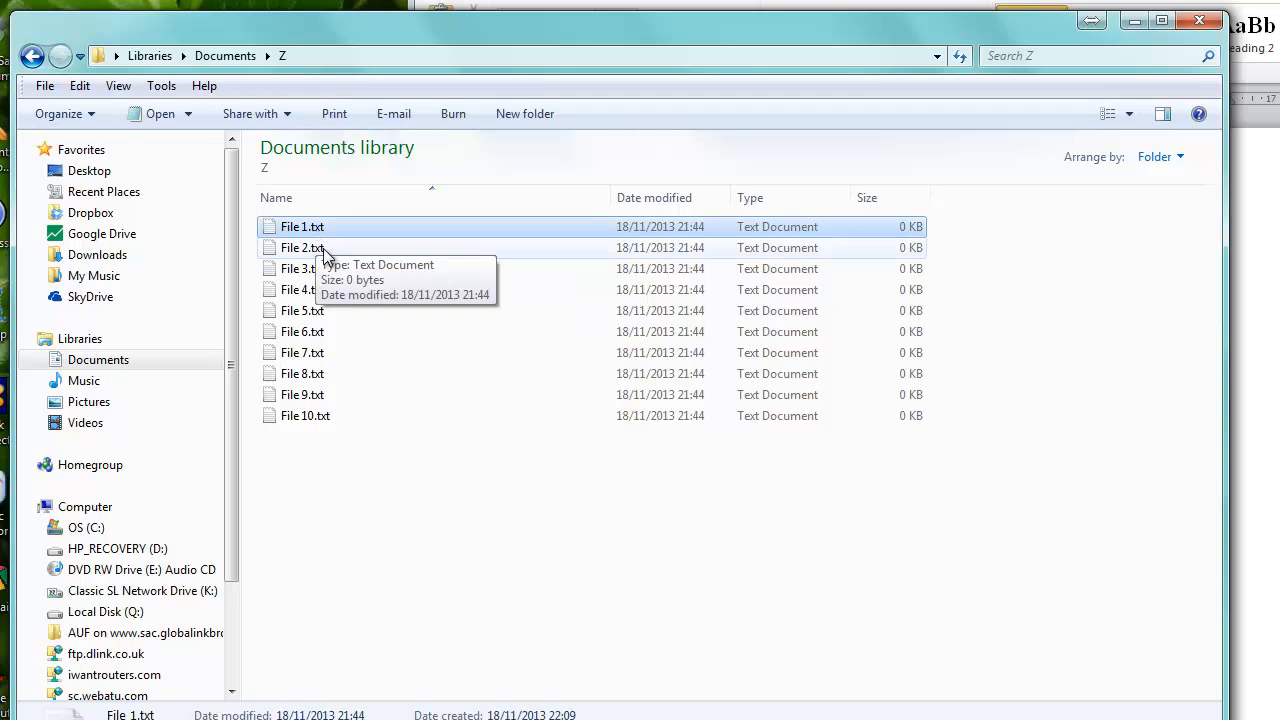
{"action": "mouse_move", "coordinate": [388, 260]}
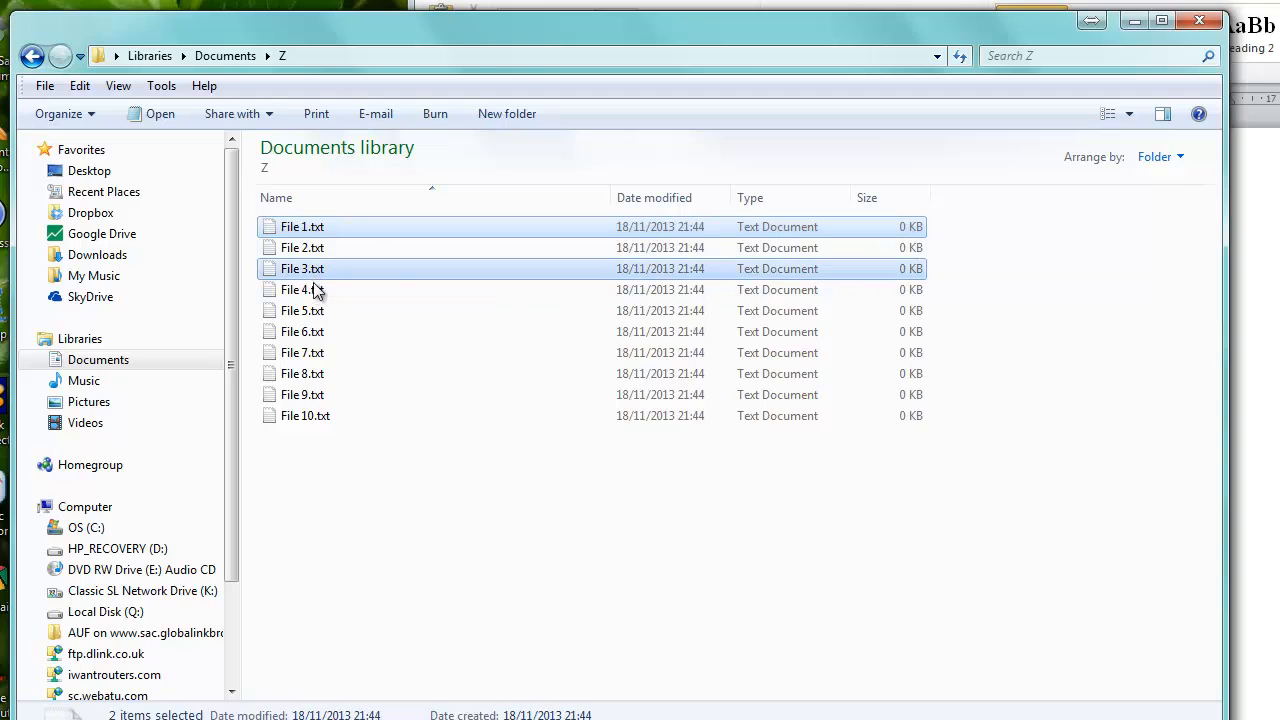
{"action": "mouse_move", "coordinate": [320, 331]}
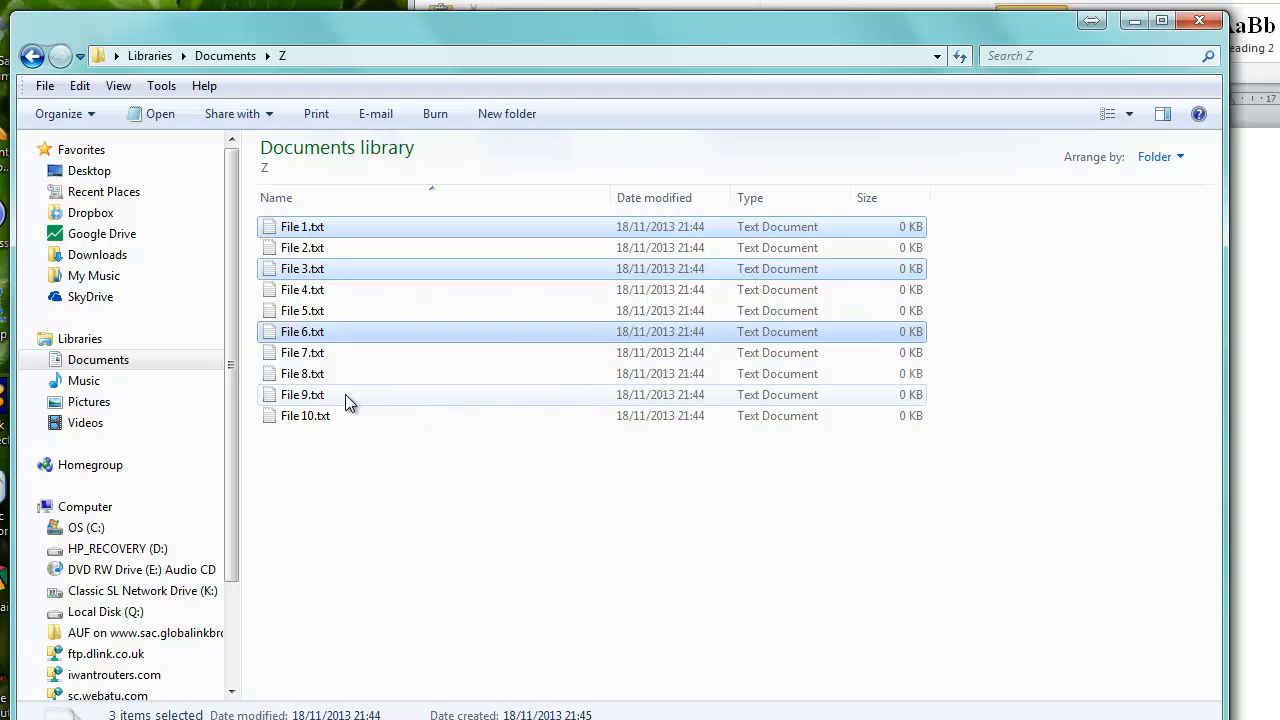
{"action": "left_click", "coordinate": [302, 394]}
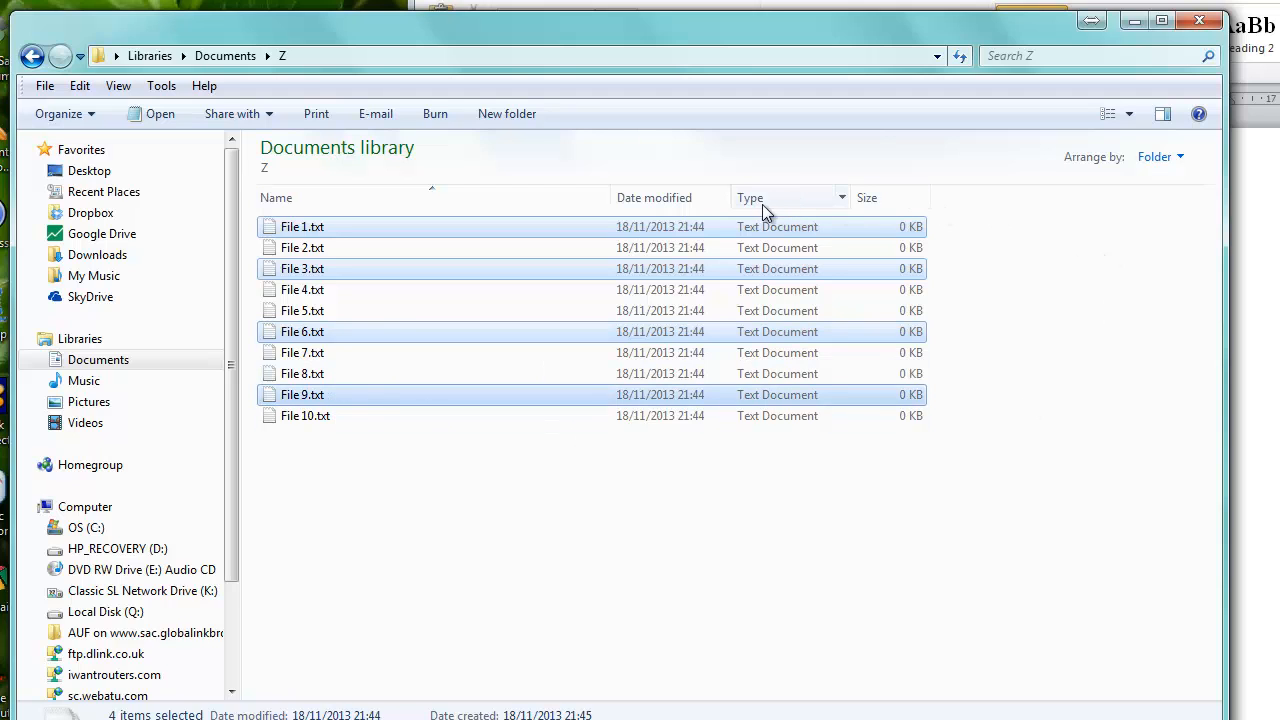